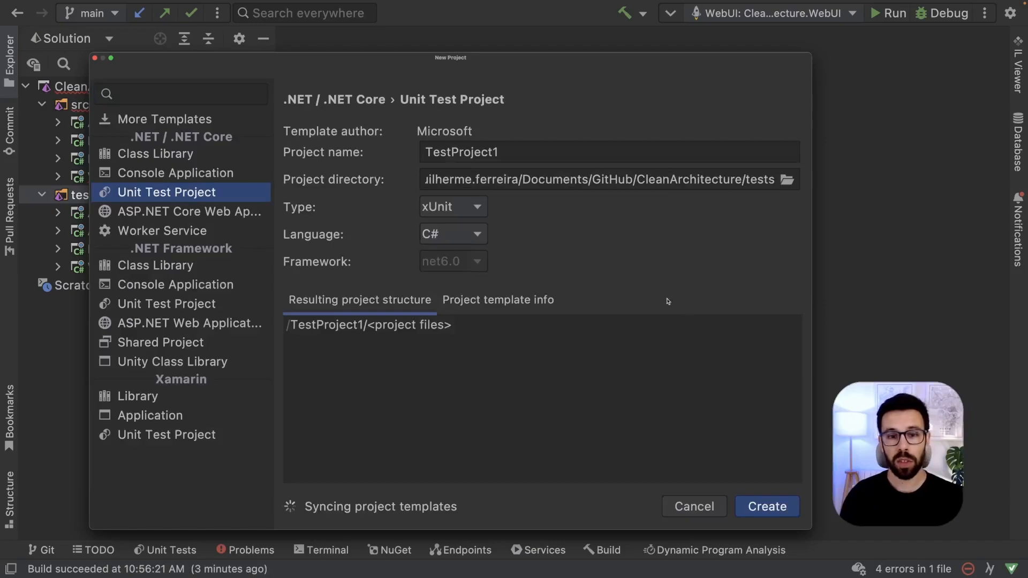
Name the new xUnit test project Architecture.Tests and create it.
{"action": "left_click", "coordinate": [488, 152]}
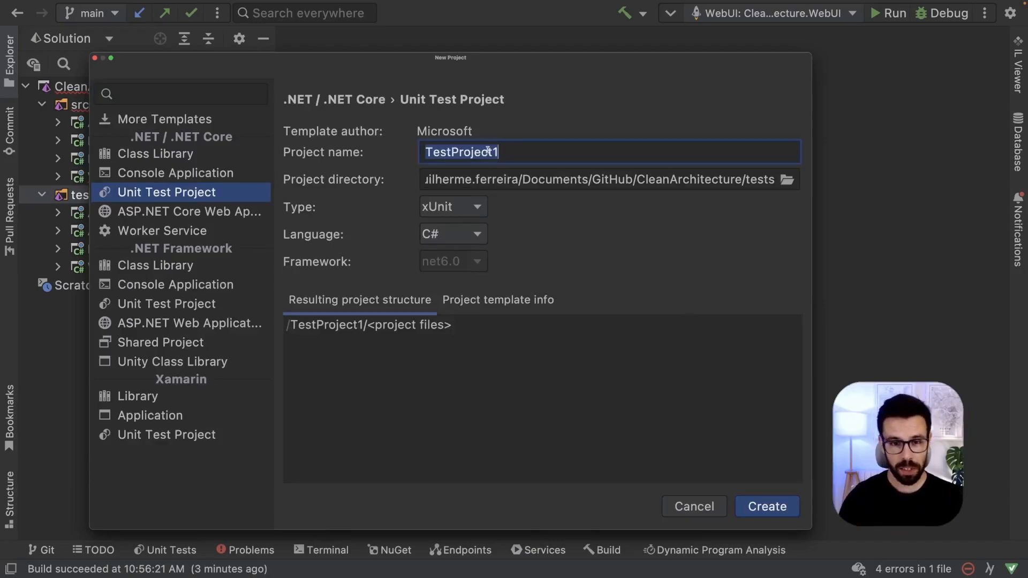
{"action": "type", "text": "Architec"}
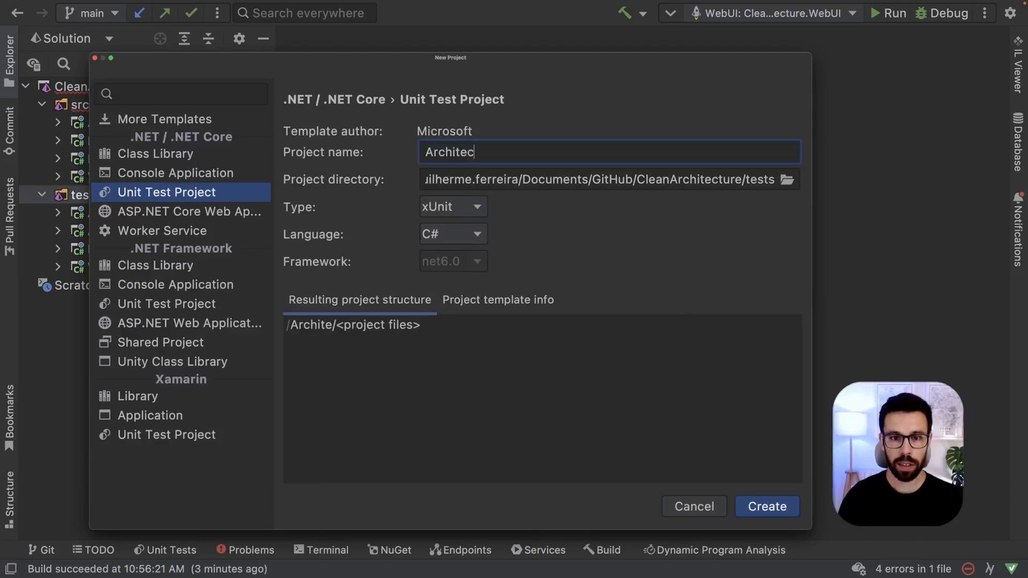
{"action": "type", "text": "ture."}
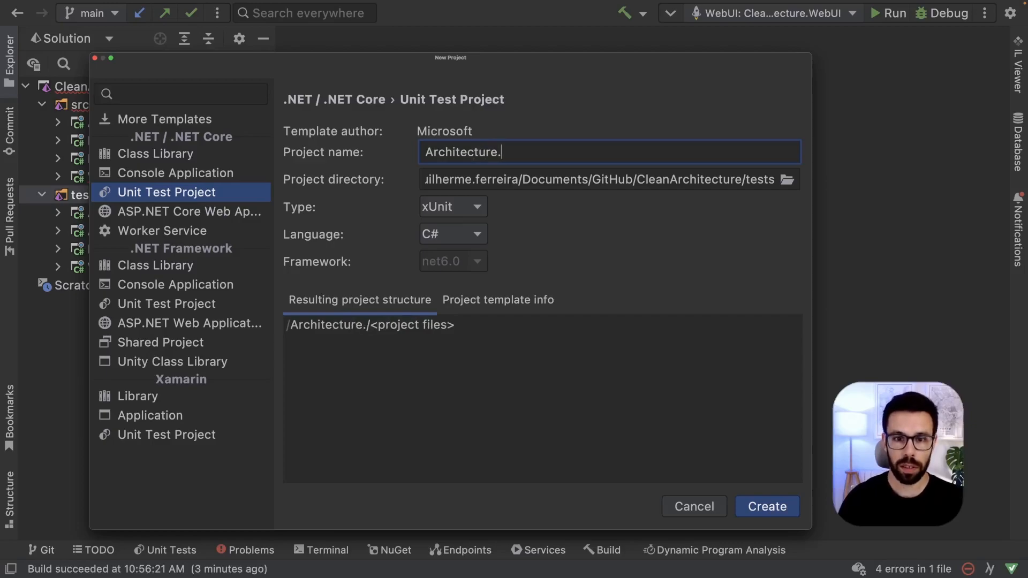
{"action": "type", "text": "Tests"}
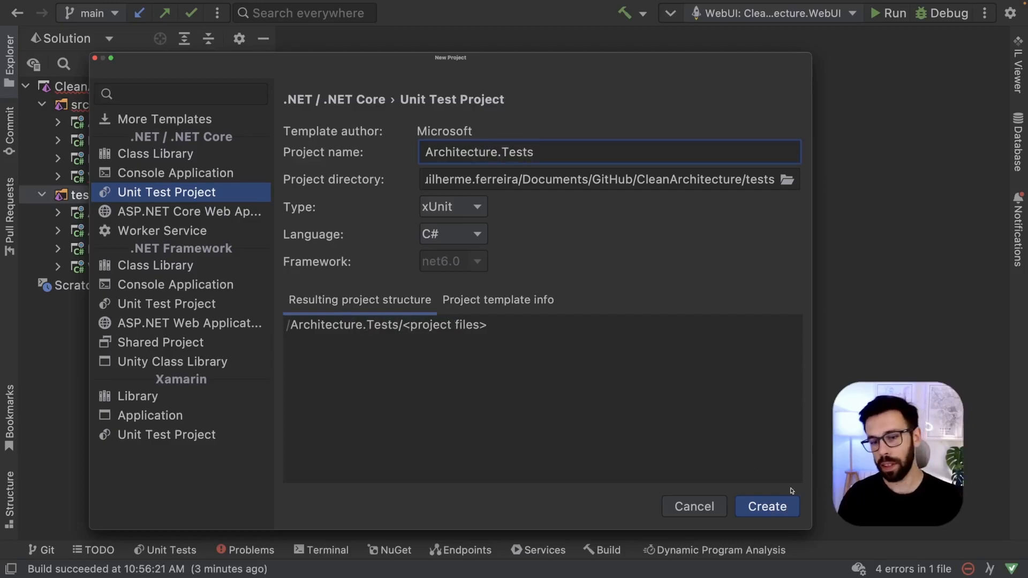
{"action": "left_click", "coordinate": [766, 506]}
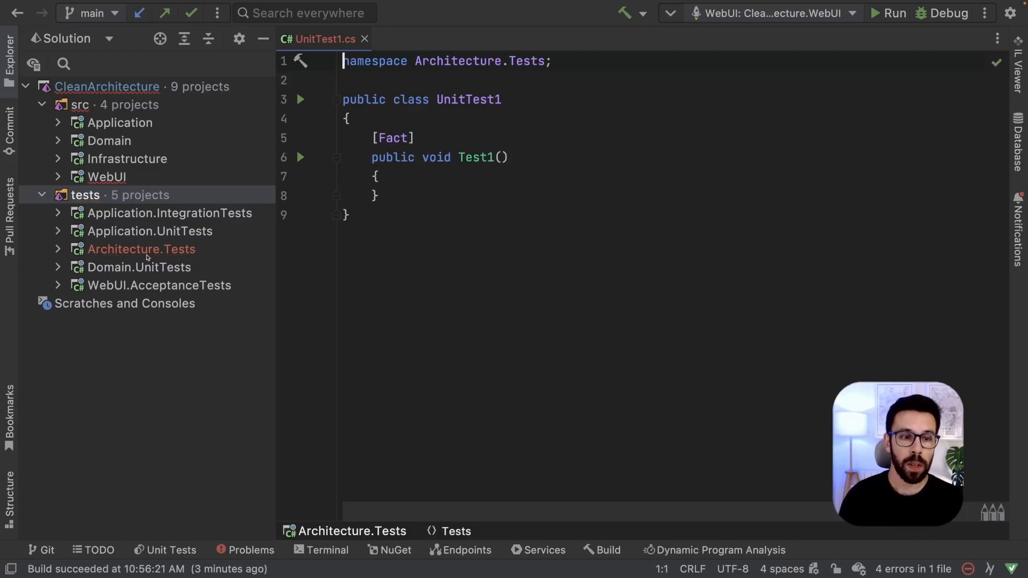
Rename UnitTest1 to DependencyTests and install FluentAssertions 6.7.0 through NuGet.
{"action": "left_click", "coordinate": [376, 176]}
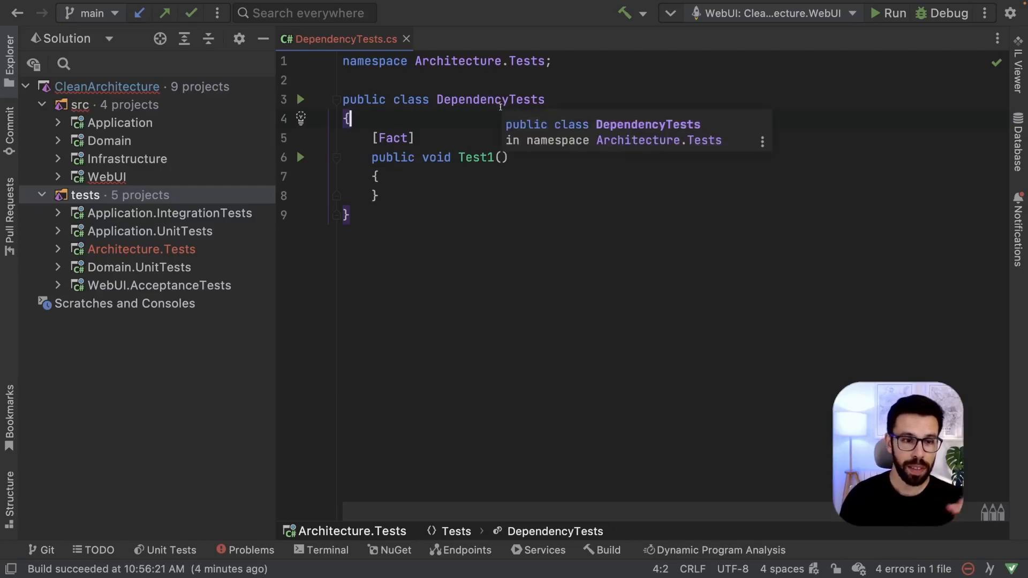
{"action": "right_click", "coordinate": [141, 249]}
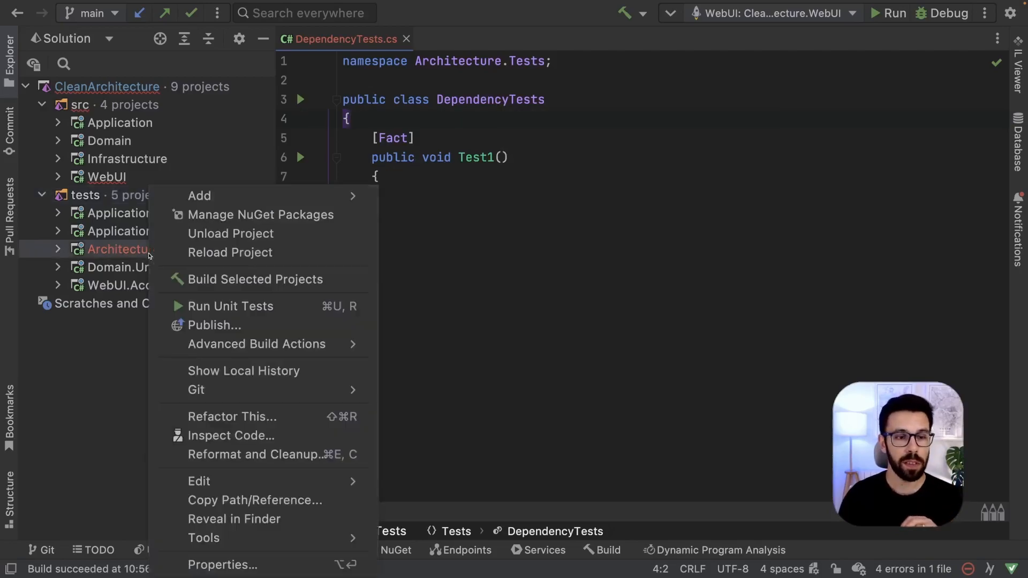
{"action": "left_click", "coordinate": [261, 214]}
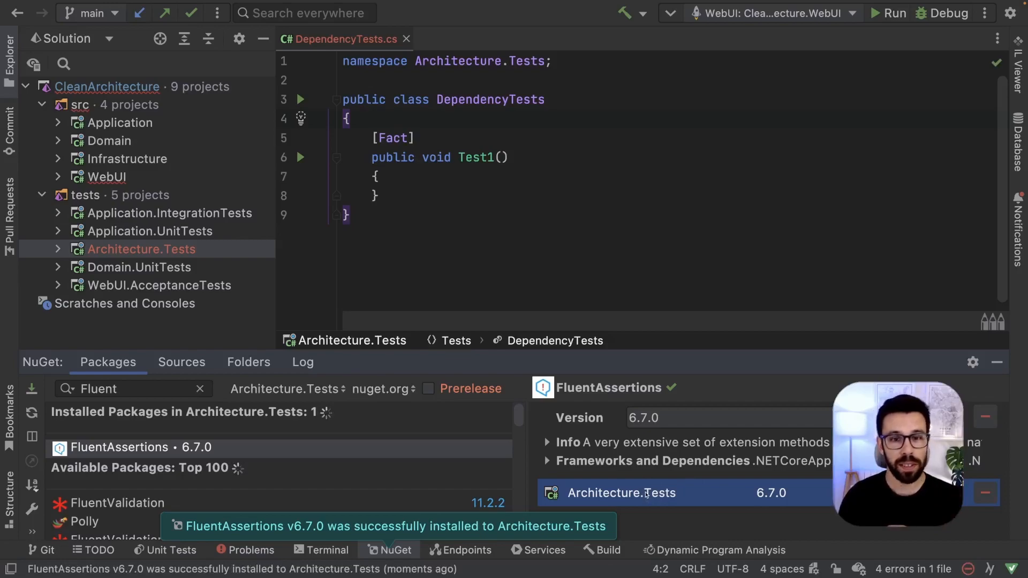
{"action": "left_click", "coordinate": [476, 158]}
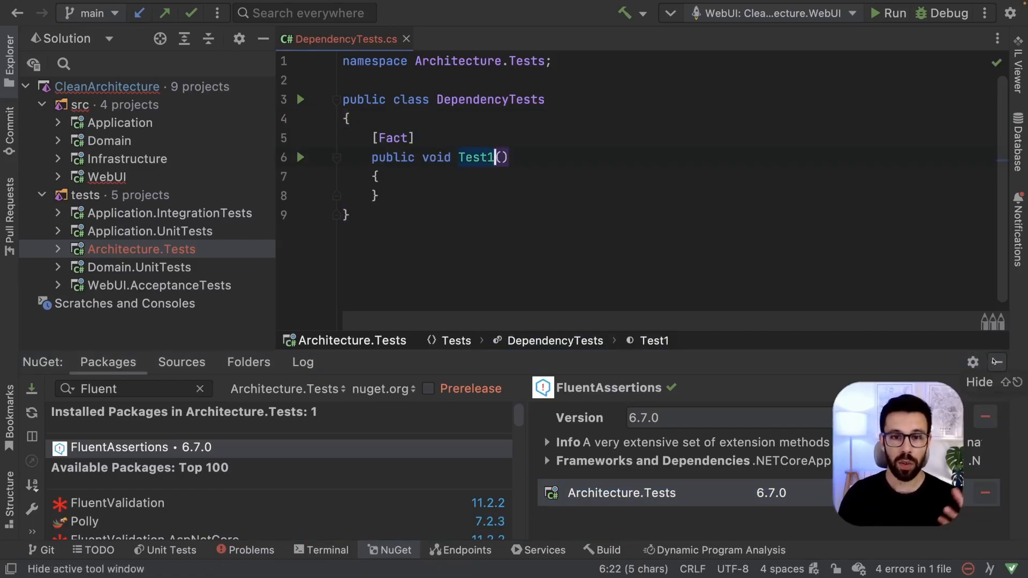
{"action": "left_click", "coordinate": [979, 382]}
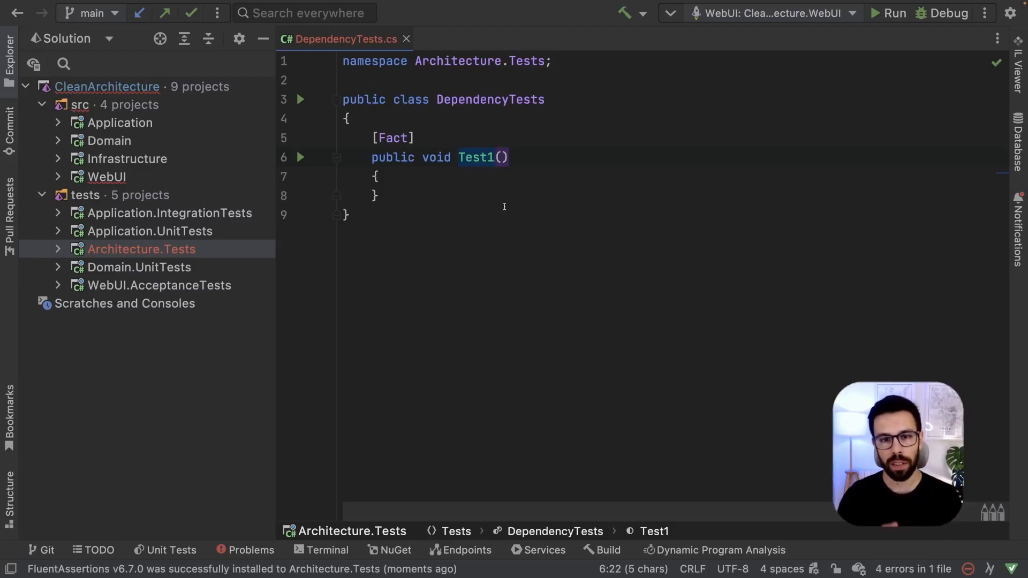
Rename Test1 to Application_ShouldDependOnDomain with an empty line in its body.
{"action": "type", "text": "Application_ShouldDependOnDomain"}
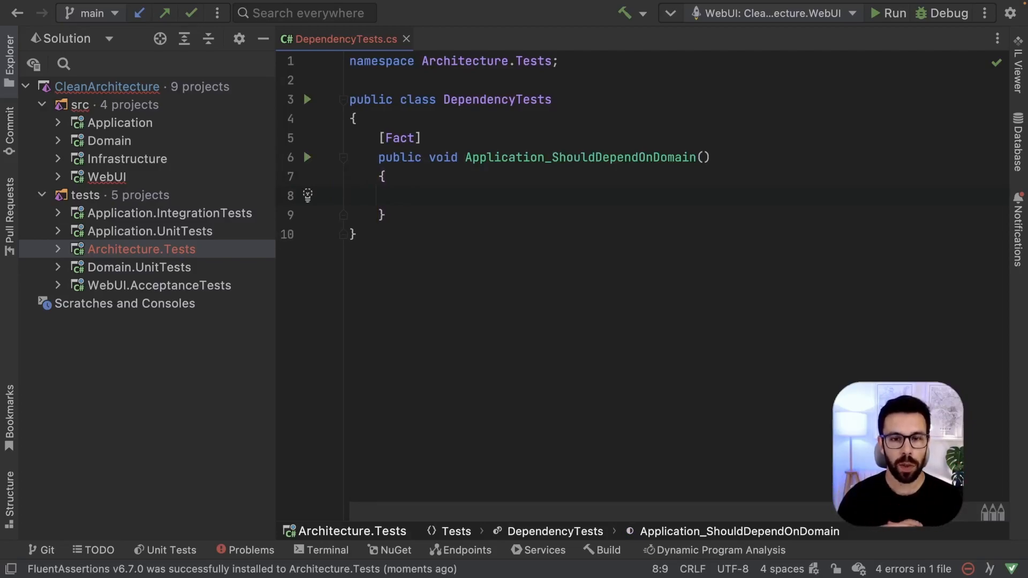
{"action": "left_click", "coordinate": [407, 196]}
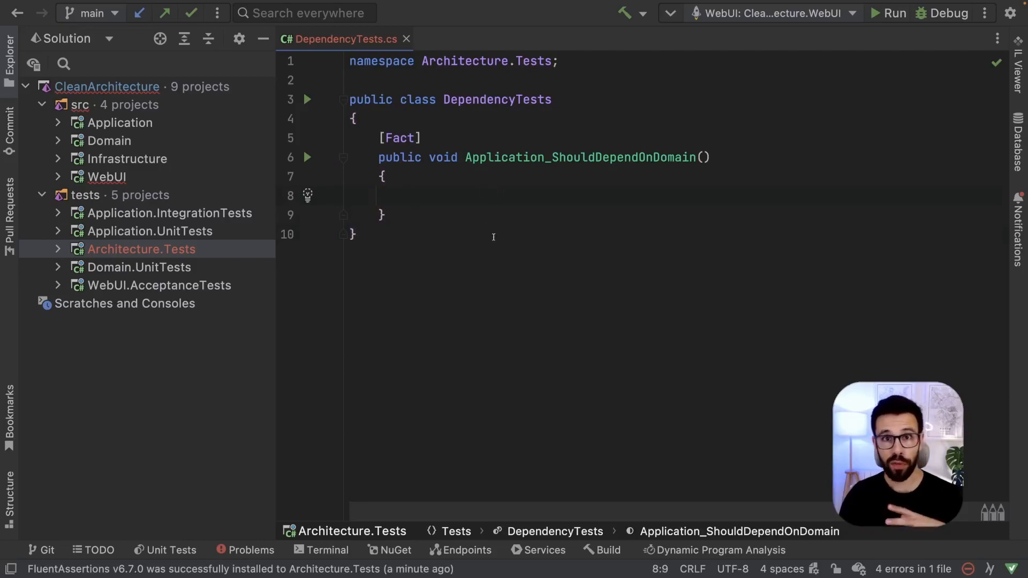
Add references to the src projects to Architecture.Tests.
{"action": "right_click", "coordinate": [140, 249]}
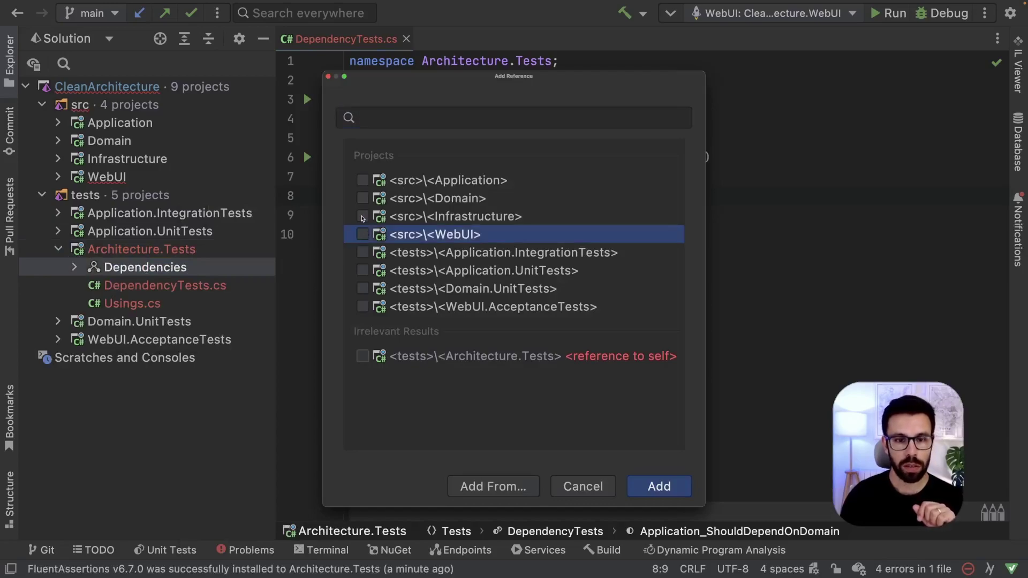
{"action": "left_click", "coordinate": [363, 217]}
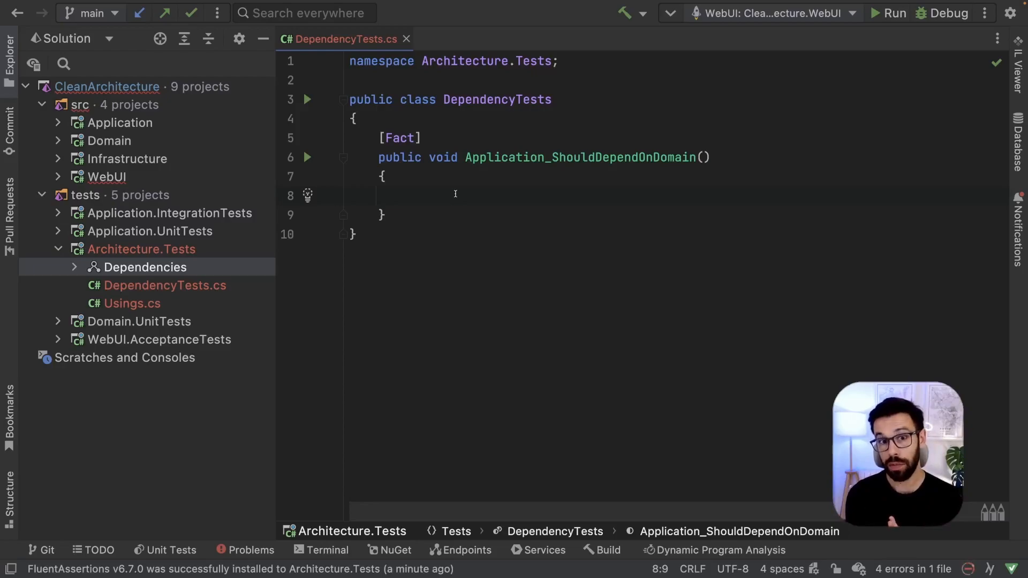
{"action": "type", "text": "Clean"}
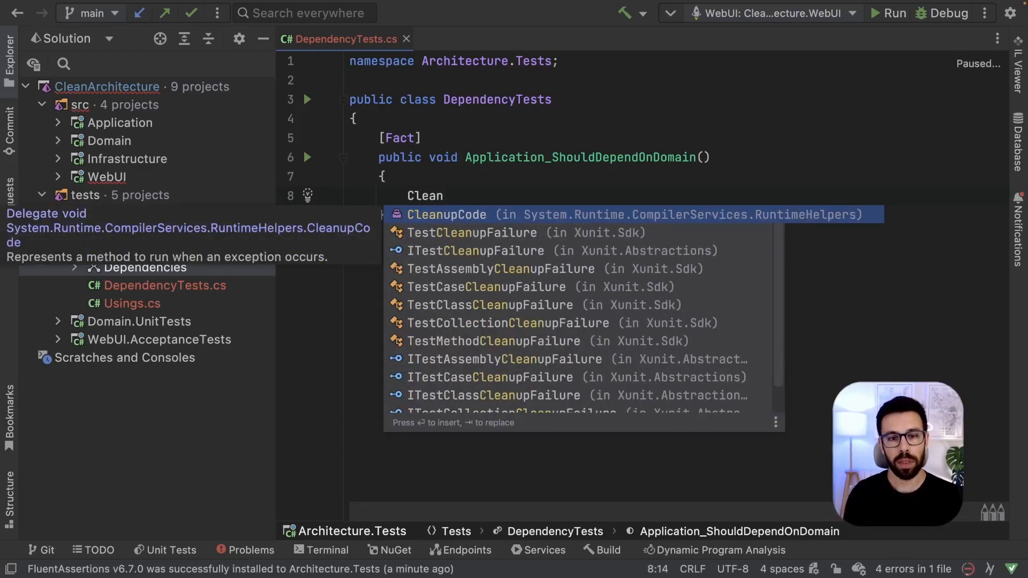
{"action": "type", "text": "A"}
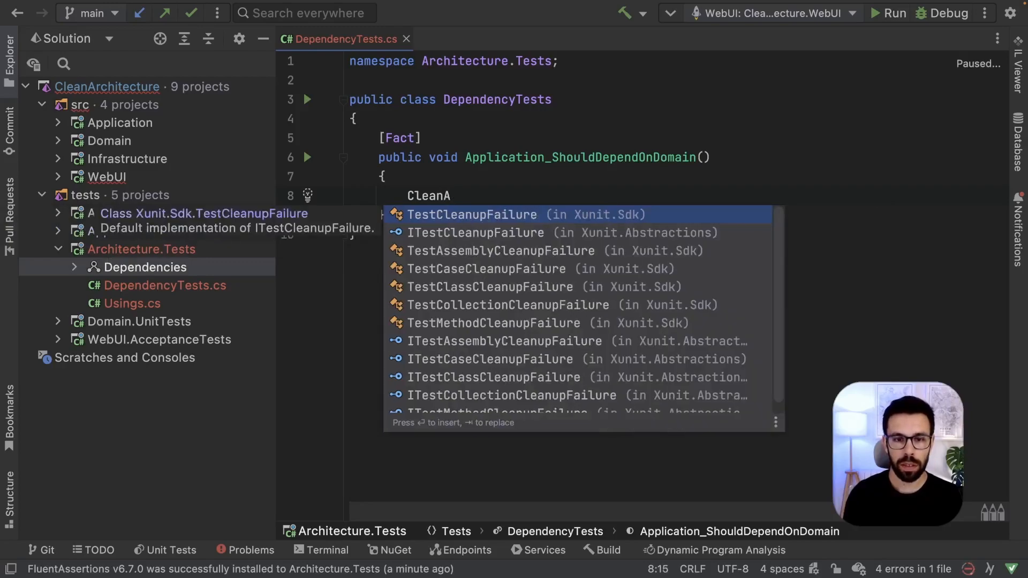
{"action": "type", "text": "rchitecture"}
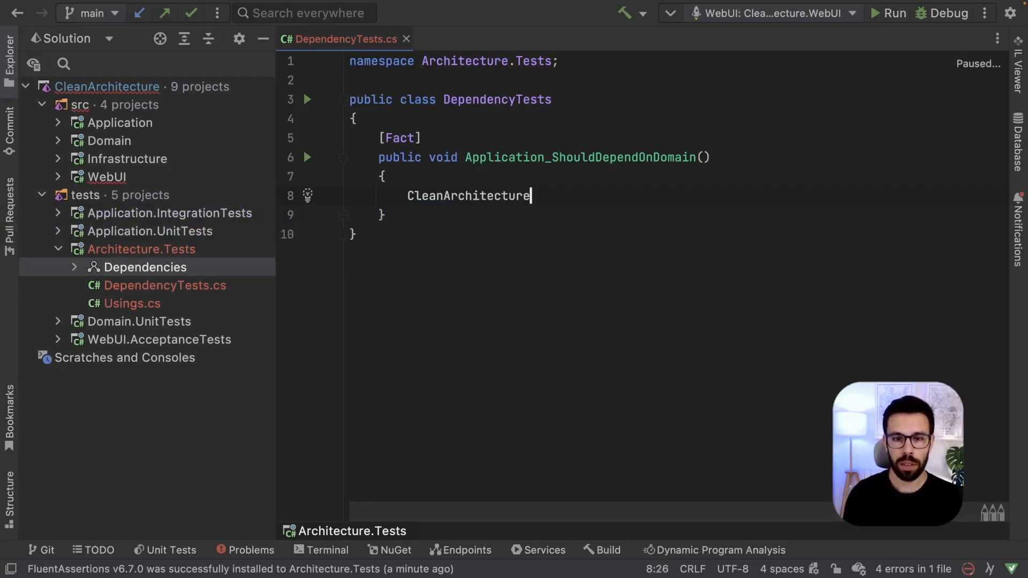
{"action": "type", "text": ".Application."}
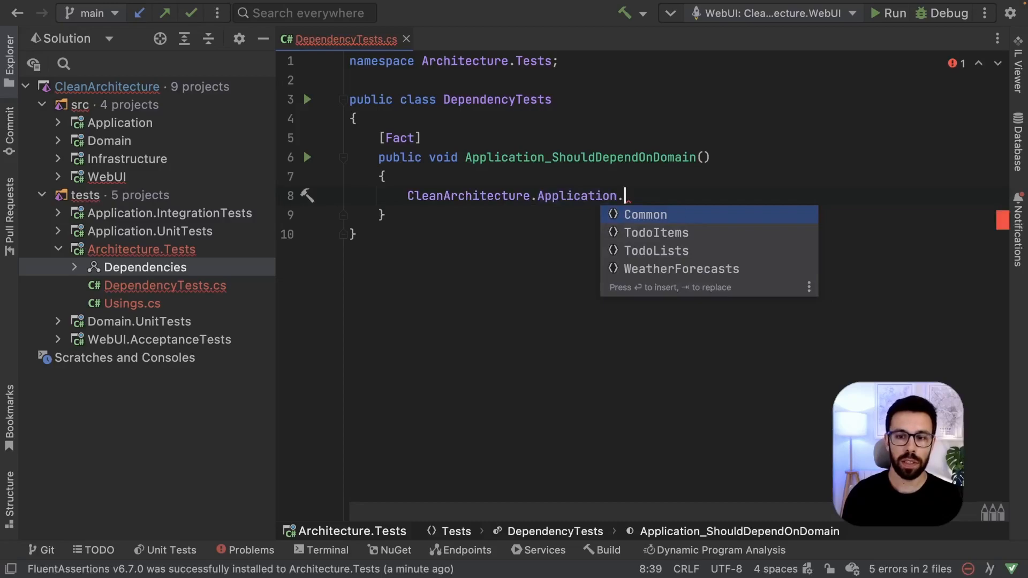
{"action": "key", "text": "Down"}
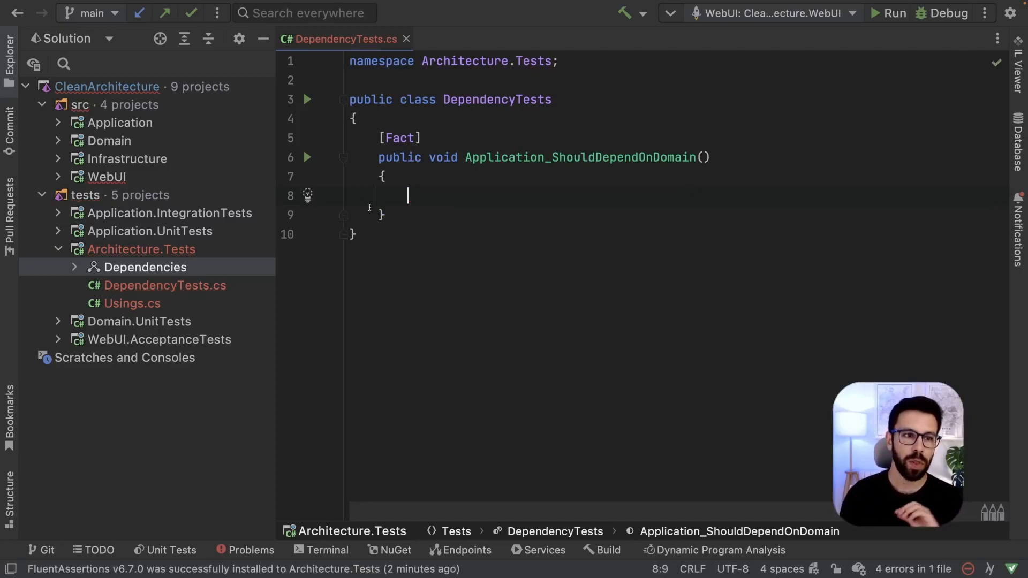
{"action": "mouse_move", "coordinate": [134, 151]}
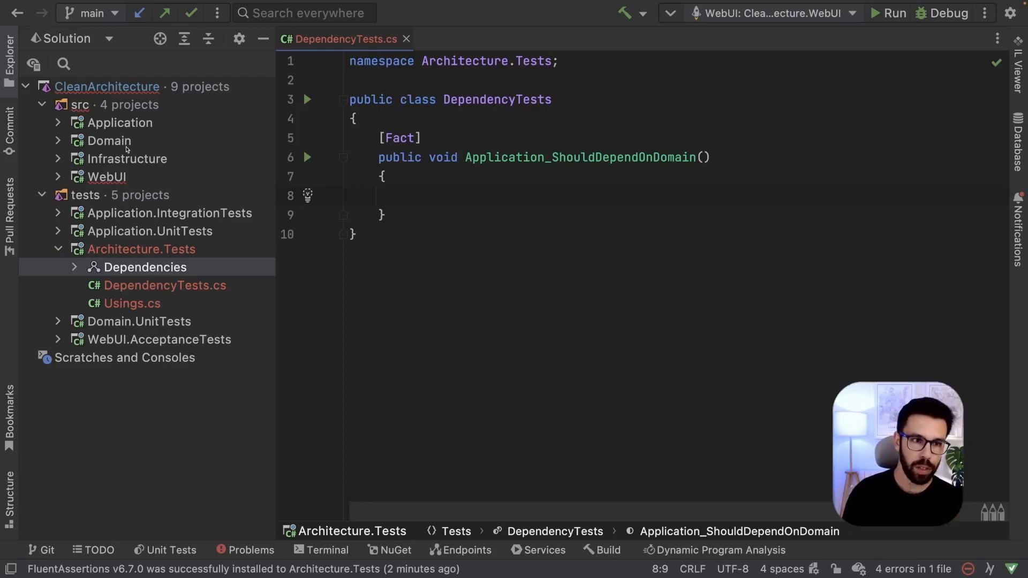
{"action": "left_click", "coordinate": [408, 195]}
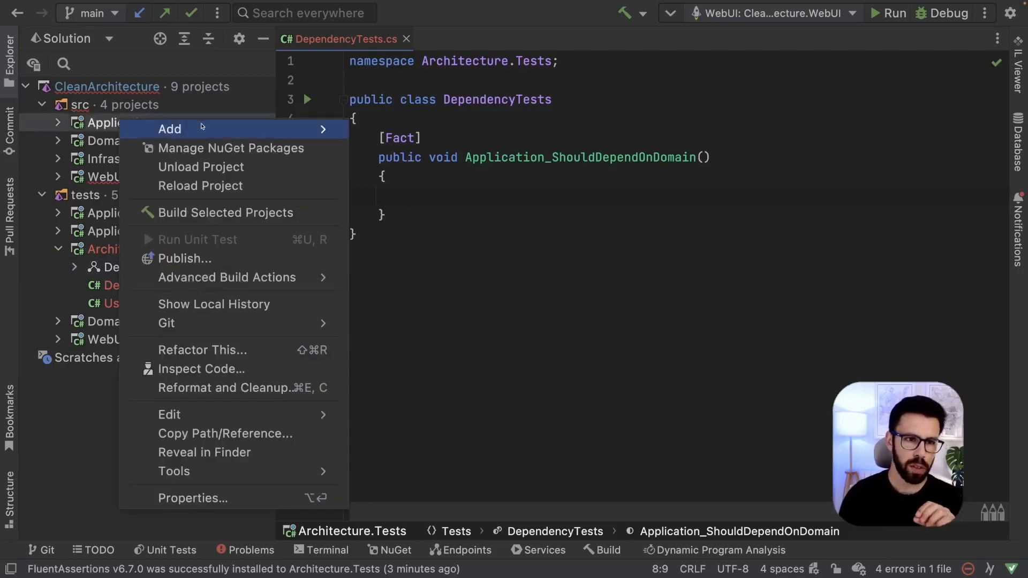
Create IApplicationAssemblyMarker and IDomainAssemblyMarker interfaces, adding the new files to Git.
{"action": "left_click", "coordinate": [169, 129]}
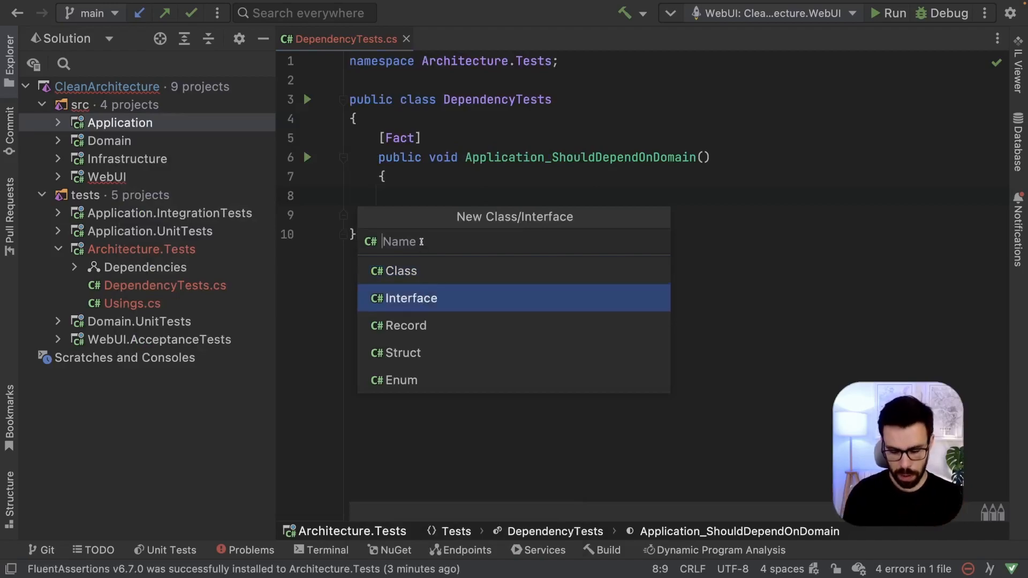
{"action": "type", "text": "IApplic"}
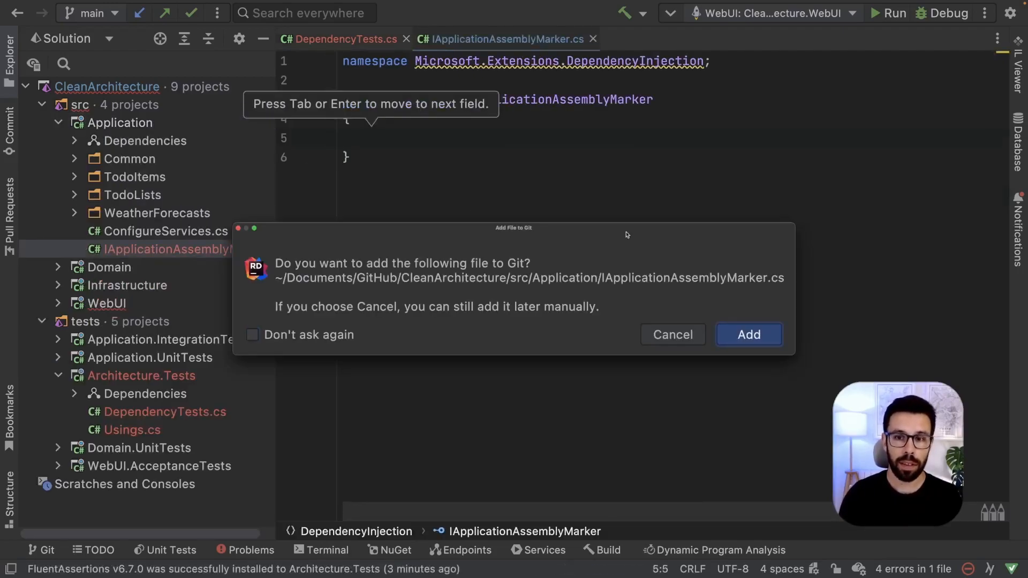
{"action": "left_click", "coordinate": [748, 334]}
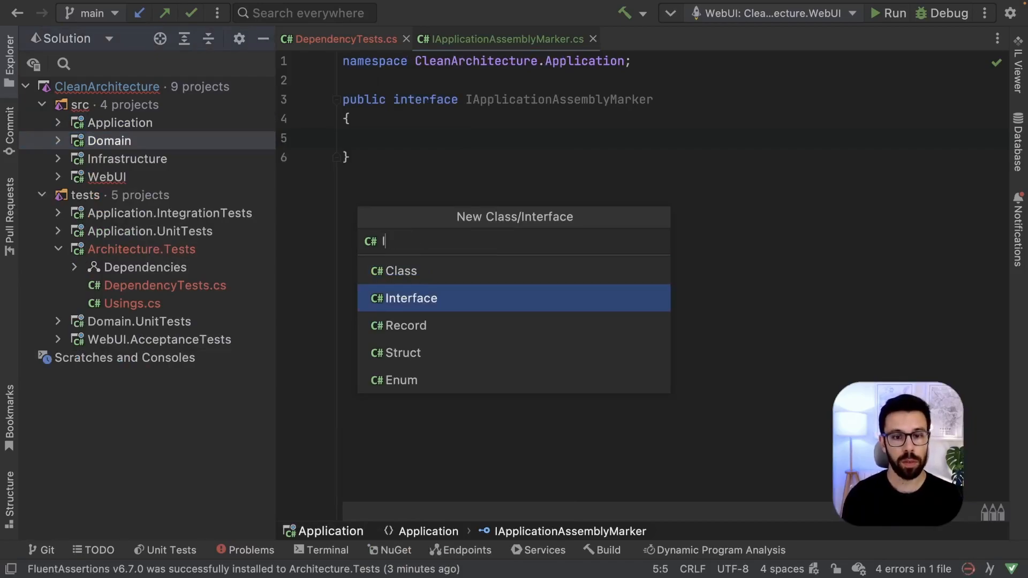
{"action": "type", "text": "IDomainAssem"}
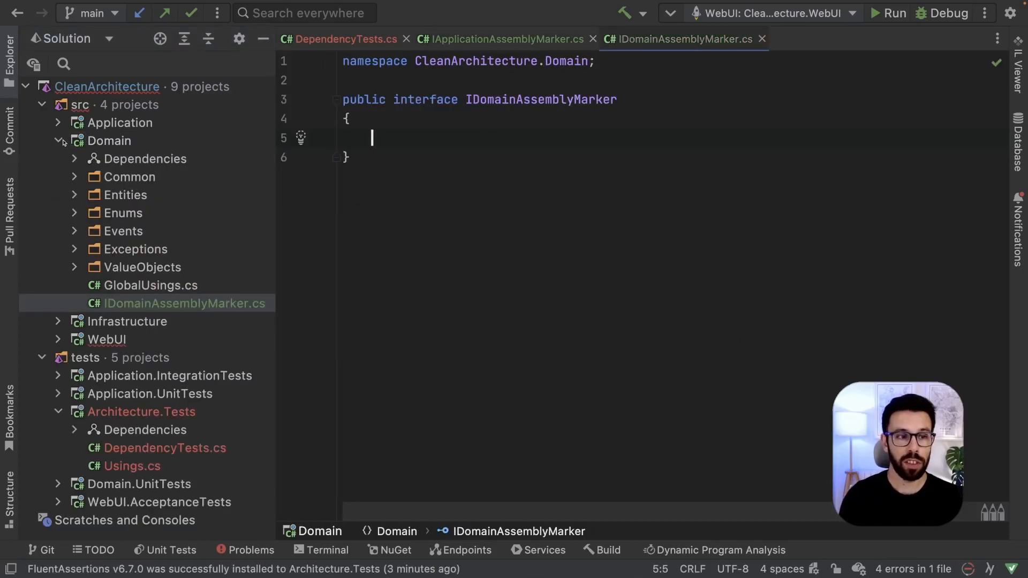
{"action": "left_click", "coordinate": [58, 140]}
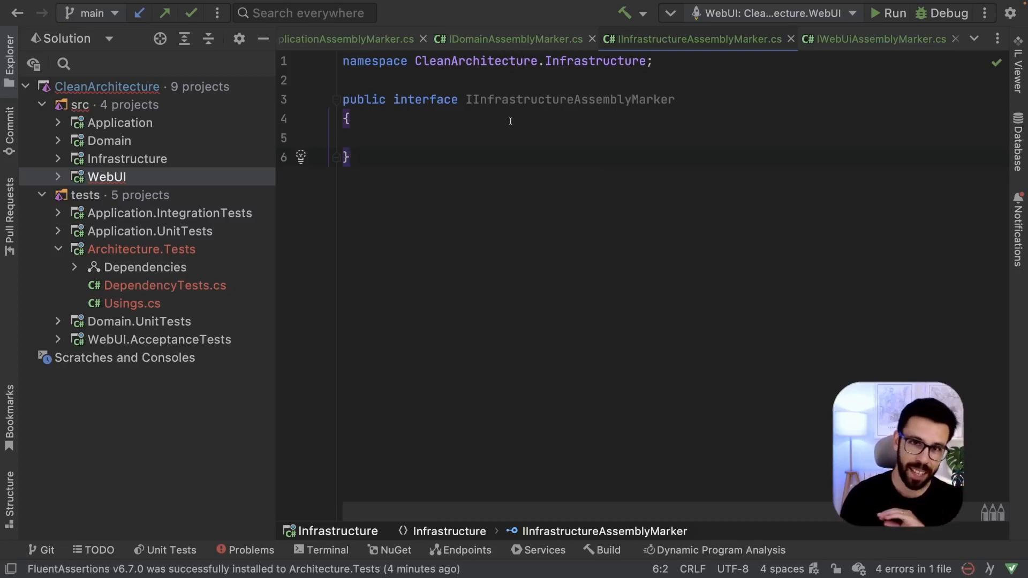
{"action": "mouse_move", "coordinate": [510, 38]}
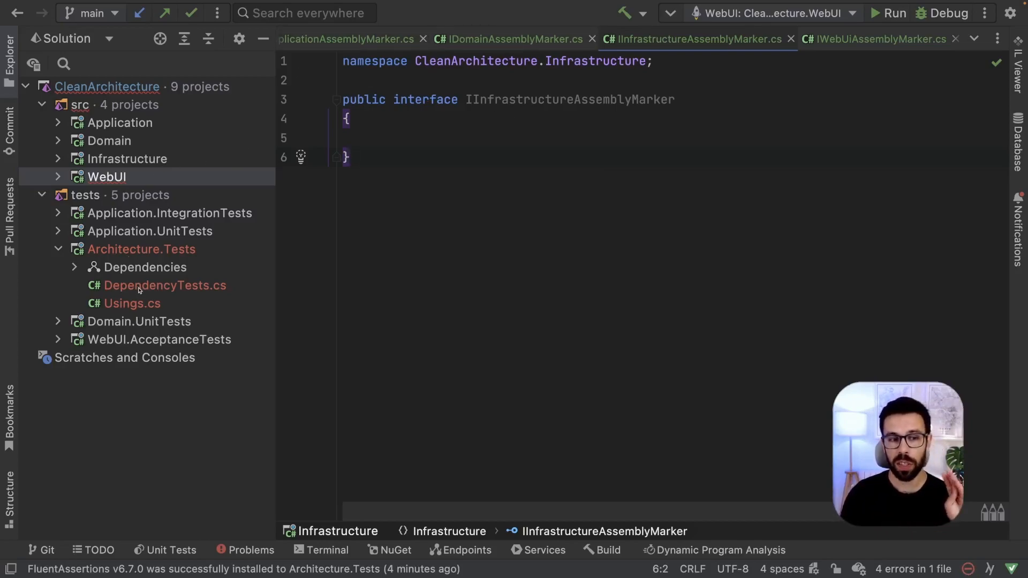
In DependencyTests, declare applicationAssembly and domainAssembly via typeof(marker interface).Assembly.
{"action": "double_click", "coordinate": [164, 285]}
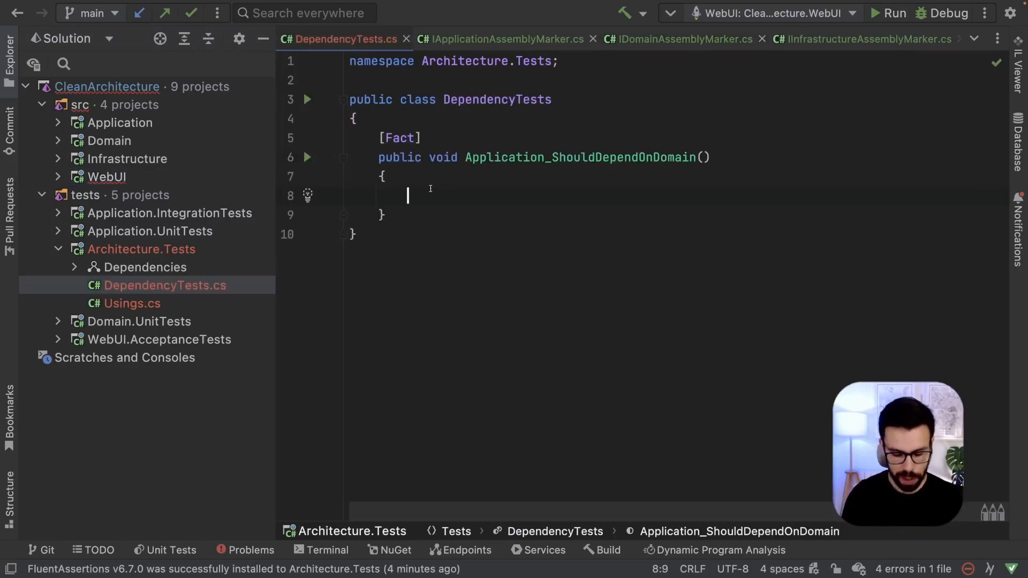
{"action": "type", "text": "var appli"}
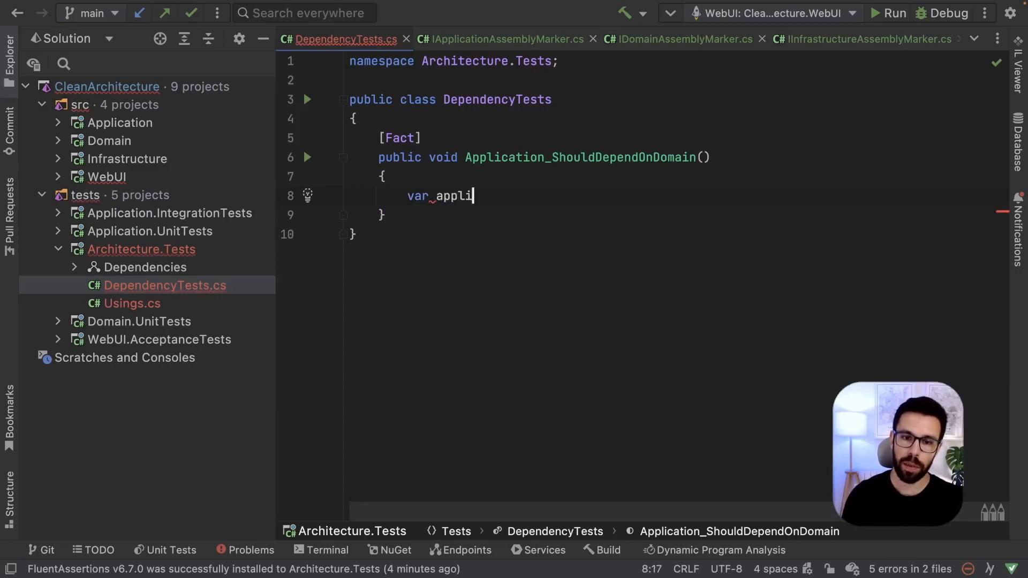
{"action": "type", "text": "cationAssembly"}
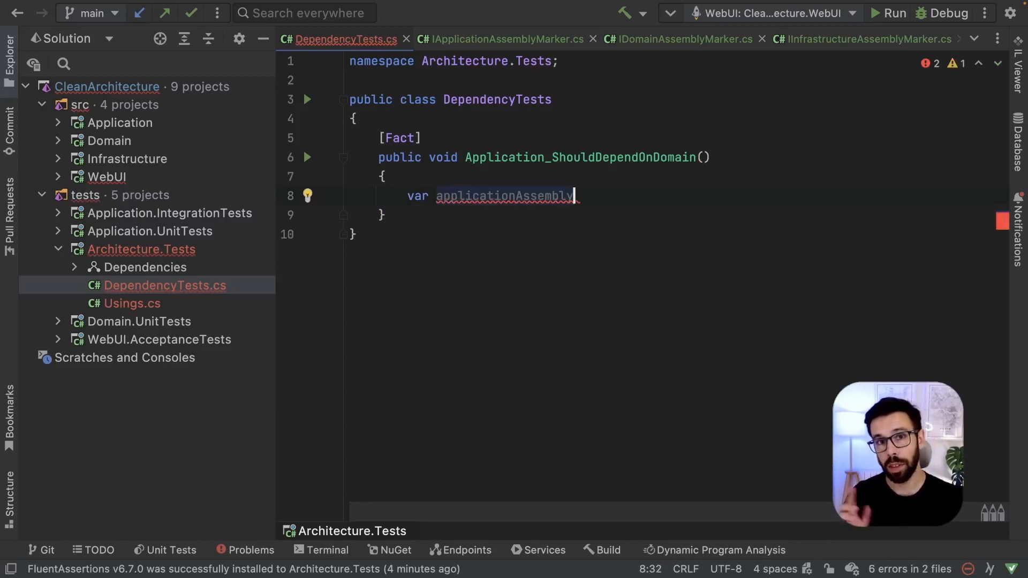
{"action": "type", "text": "="}
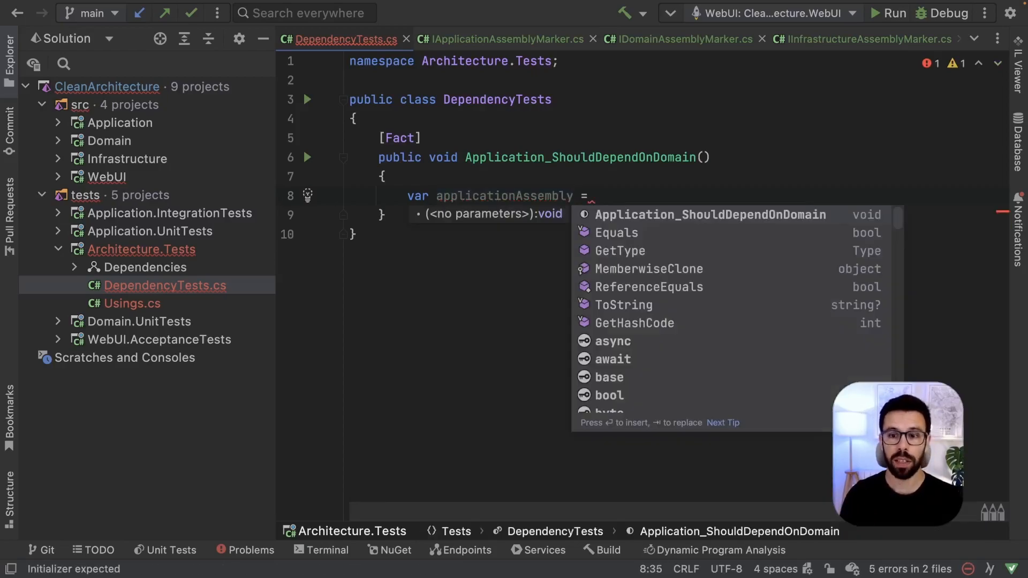
{"action": "type", "text": "typeof("}
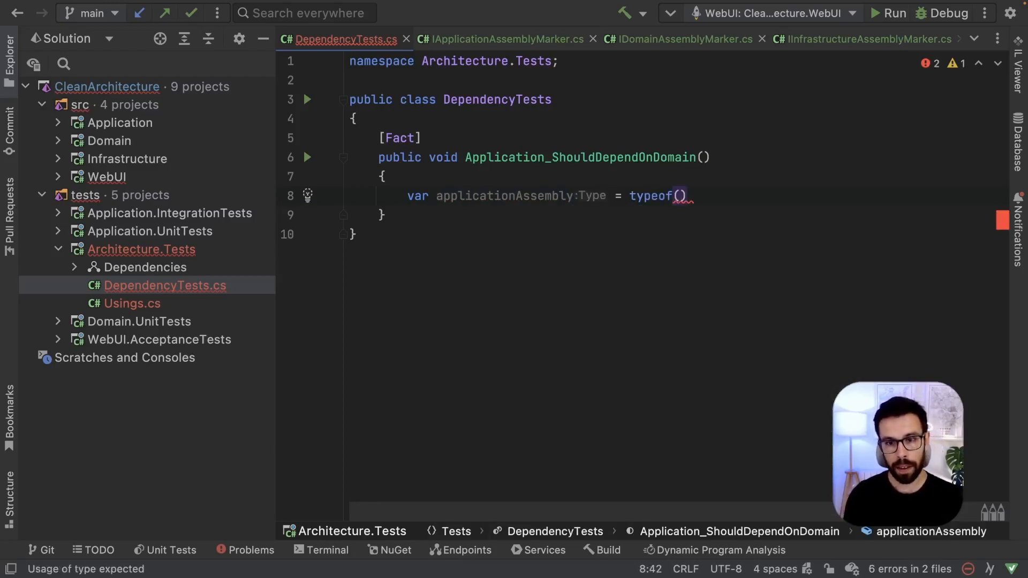
{"action": "type", "text": "IApplicationAssemblyMarker"}
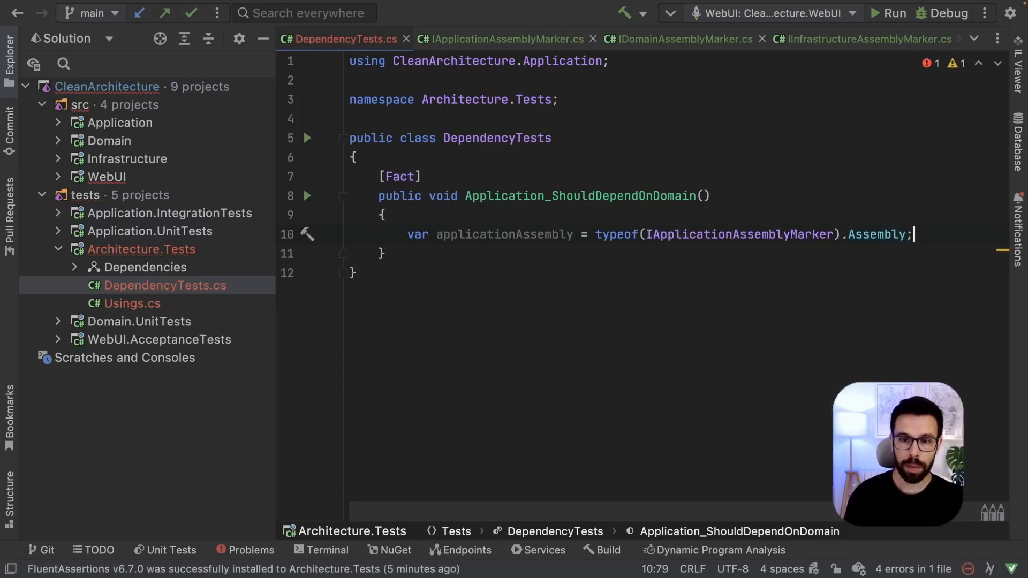
{"action": "type", "text": "var domainAssembly"}
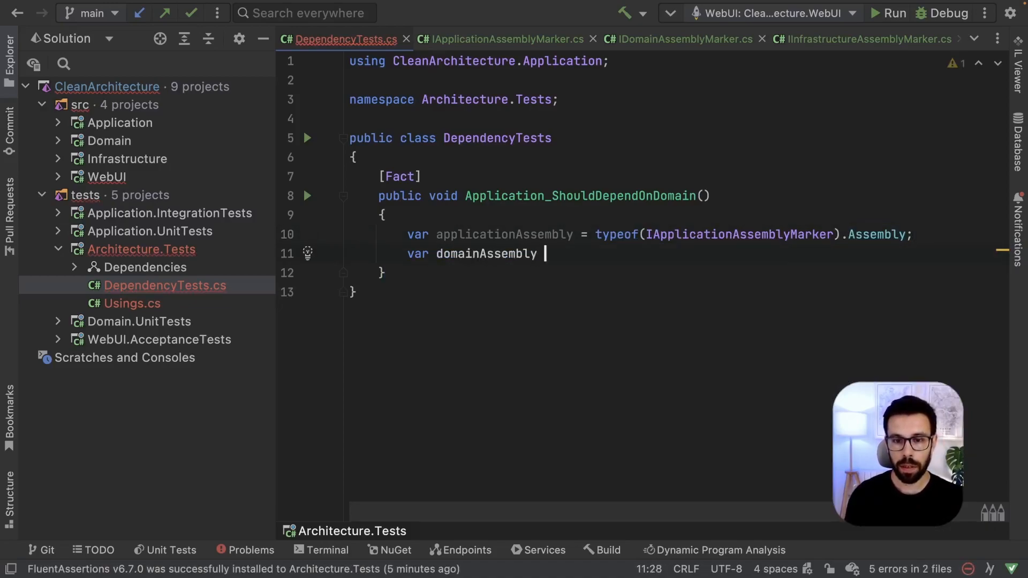
{"action": "type", "text": "= typeof(IDomainAssemblyMarker).Assembly;"}
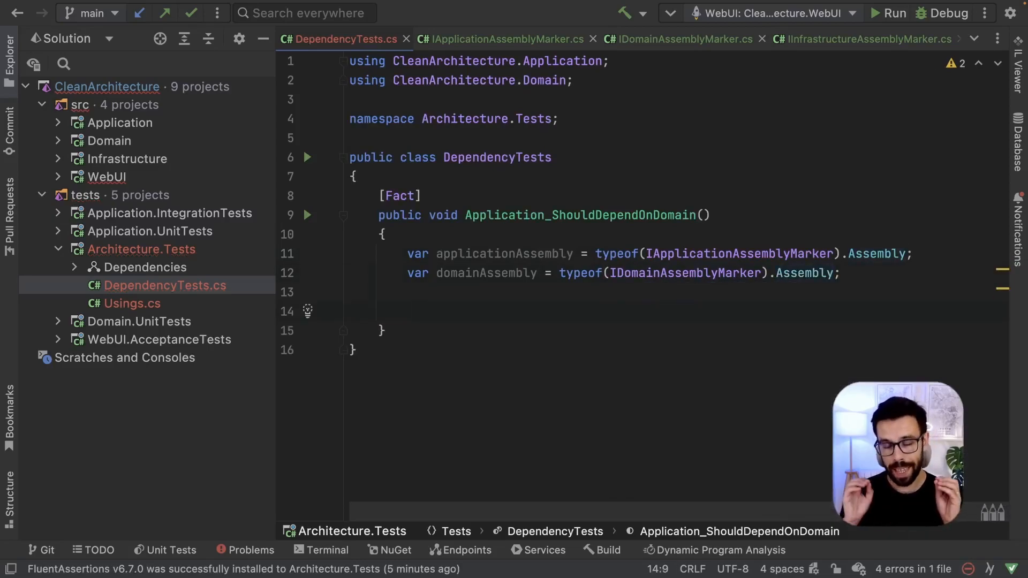
Write the assertion applicationAssembly.Should().Reference(domainAssembly).
{"action": "type", "text": "a"}
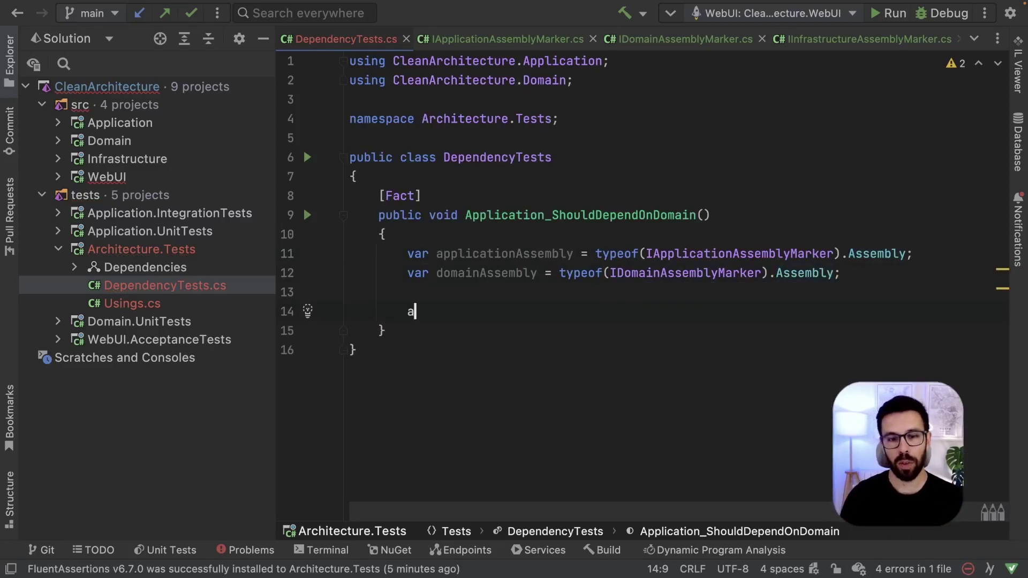
{"action": "type", "text": "pplicationAssembly"}
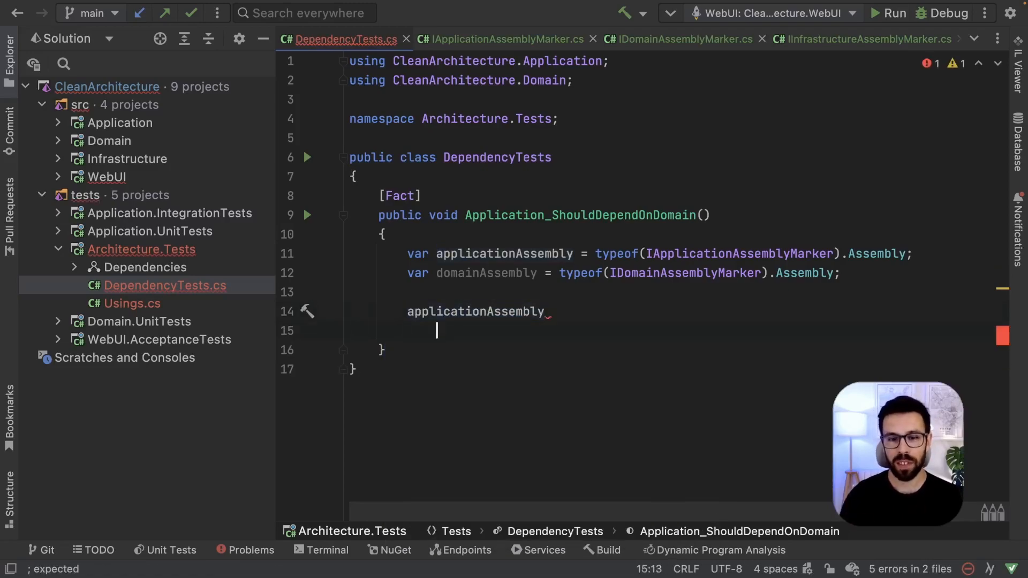
{"action": "type", "text": ".Should()"}
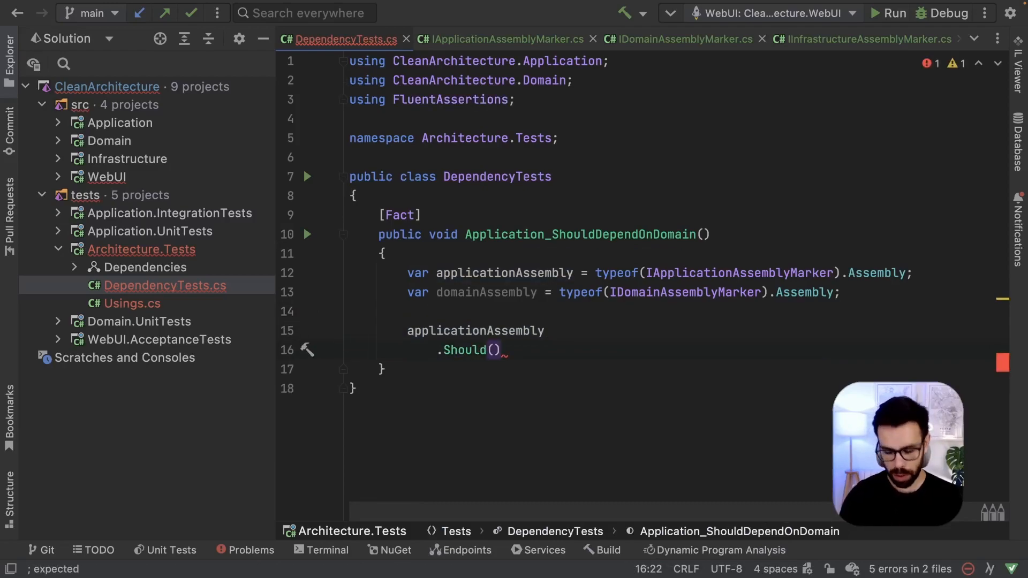
{"action": "type", "text": ".Reference()"}
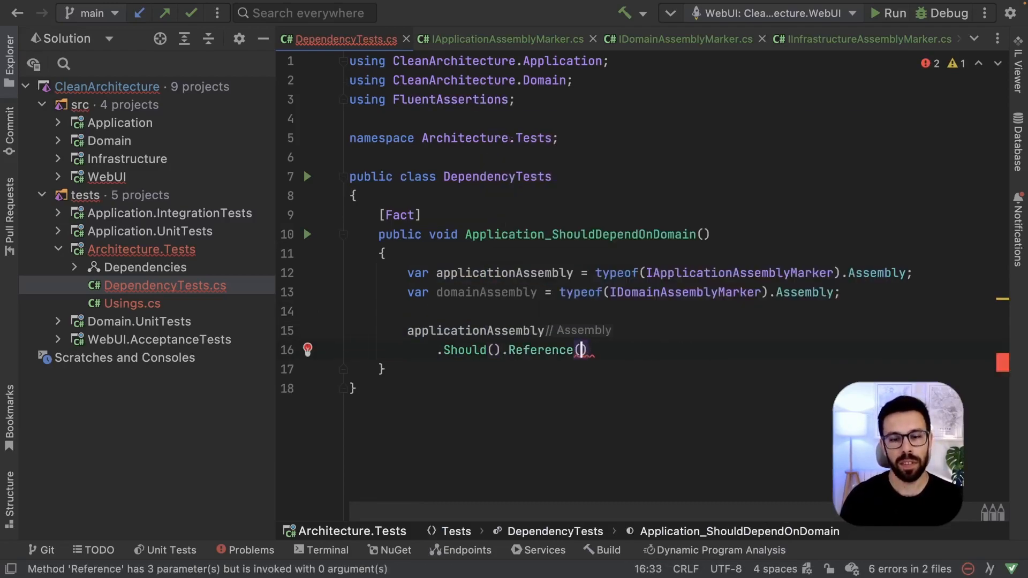
{"action": "type", "text": "domainAssembly"}
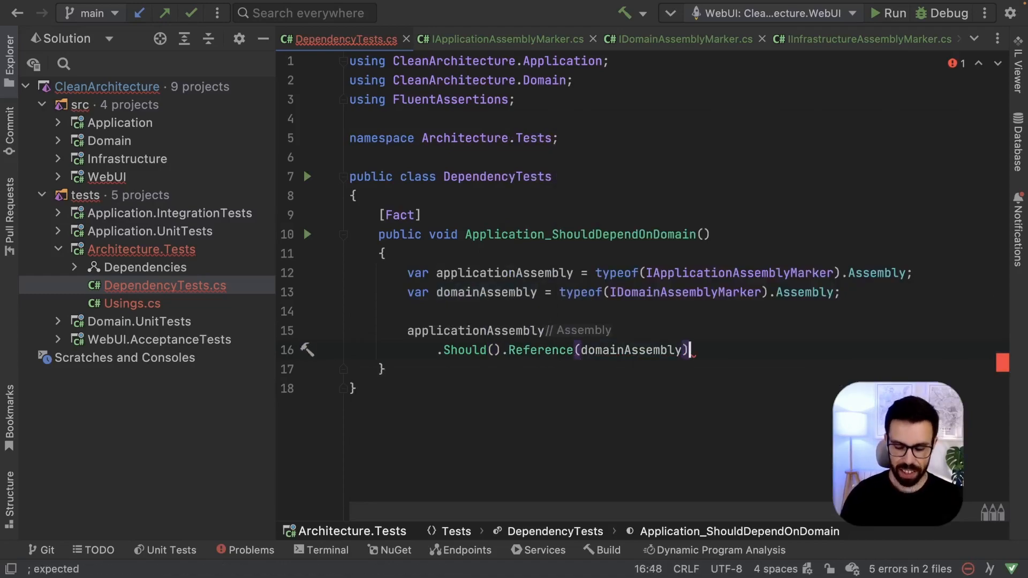
{"action": "type", "text": ","}
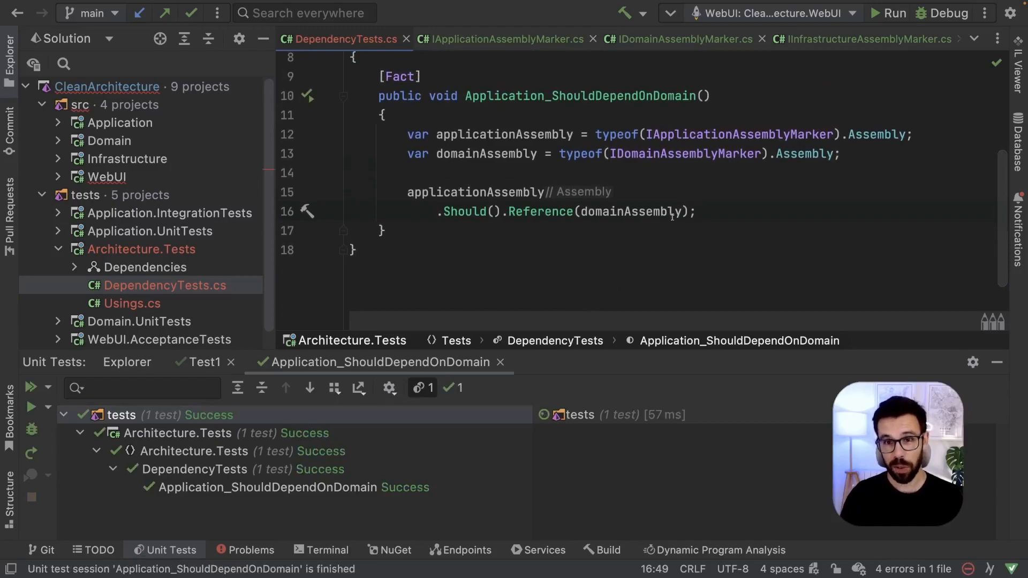
{"action": "mouse_move", "coordinate": [579, 191]}
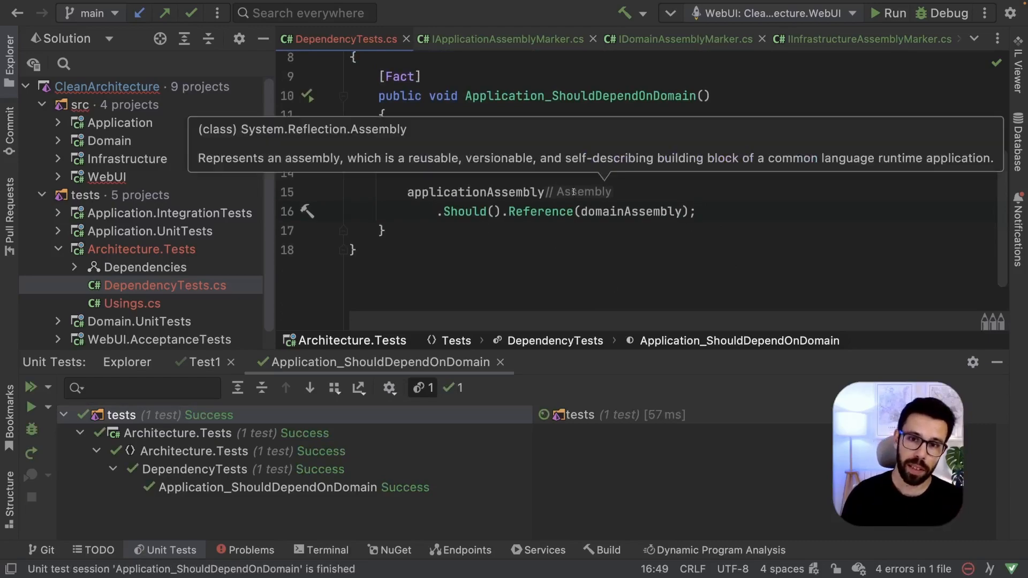
Add a new test method Domain_ShouldNotDependOnInfrastructure below the first test.
{"action": "left_click", "coordinate": [444, 184]}
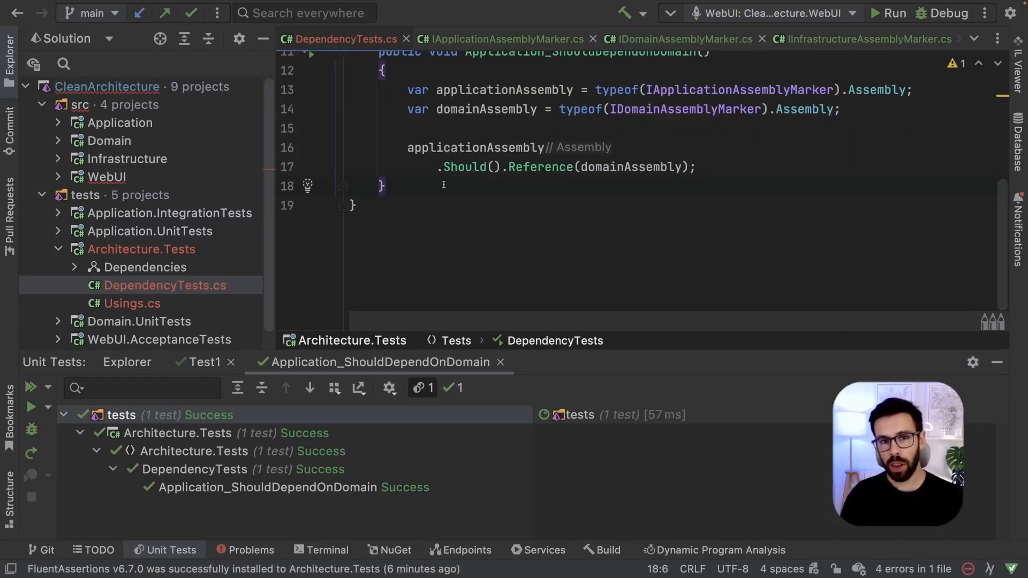
{"action": "scroll", "scroll_direction": "up", "scroll_amount": 3}
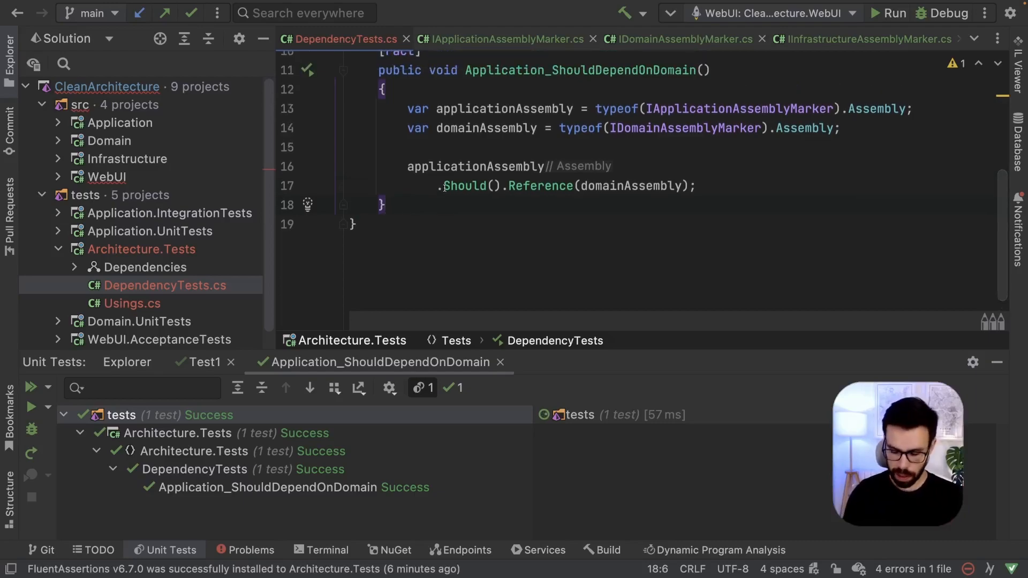
{"action": "type", "text": "[]"}
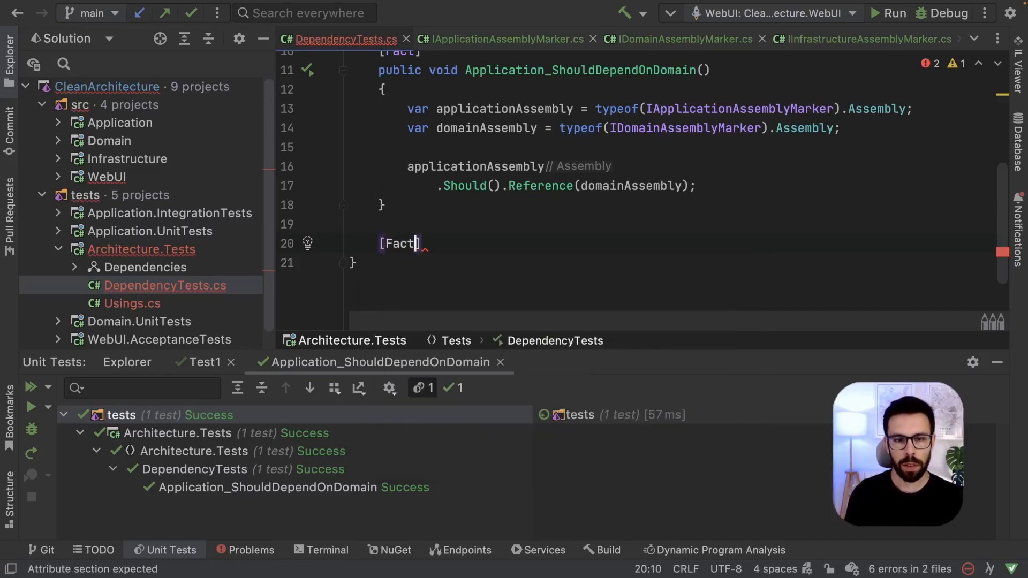
{"action": "type", "text": "public"}
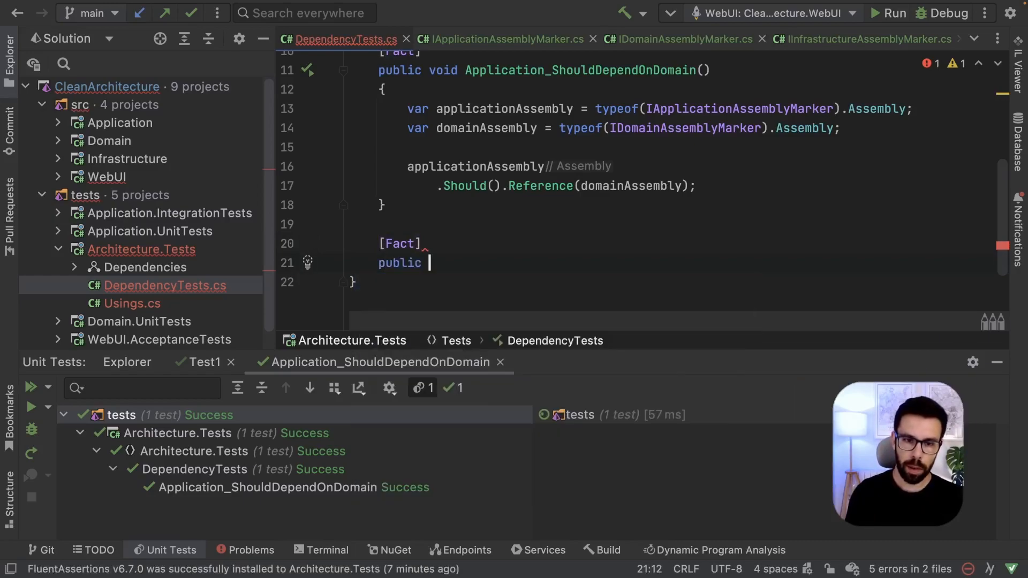
{"action": "type", "text": "void Domain_ShouldNotDep"}
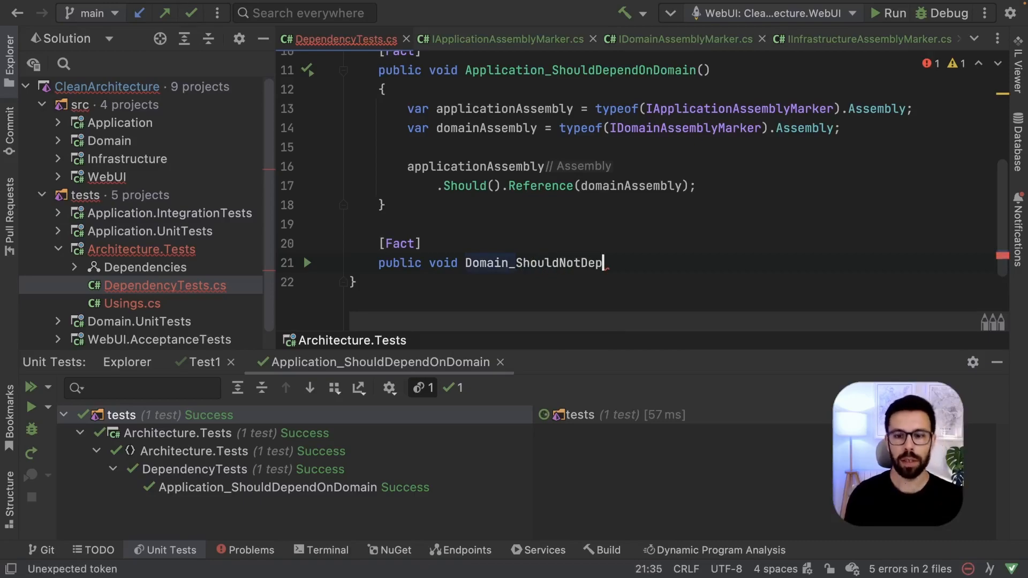
{"action": "type", "text": "endOnI"}
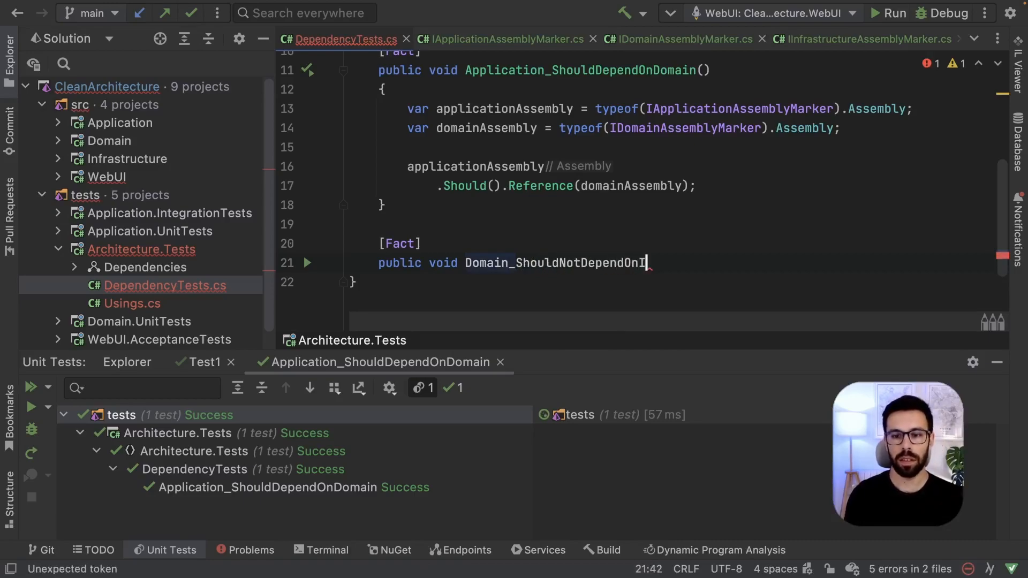
{"action": "type", "text": "frastructure()"}
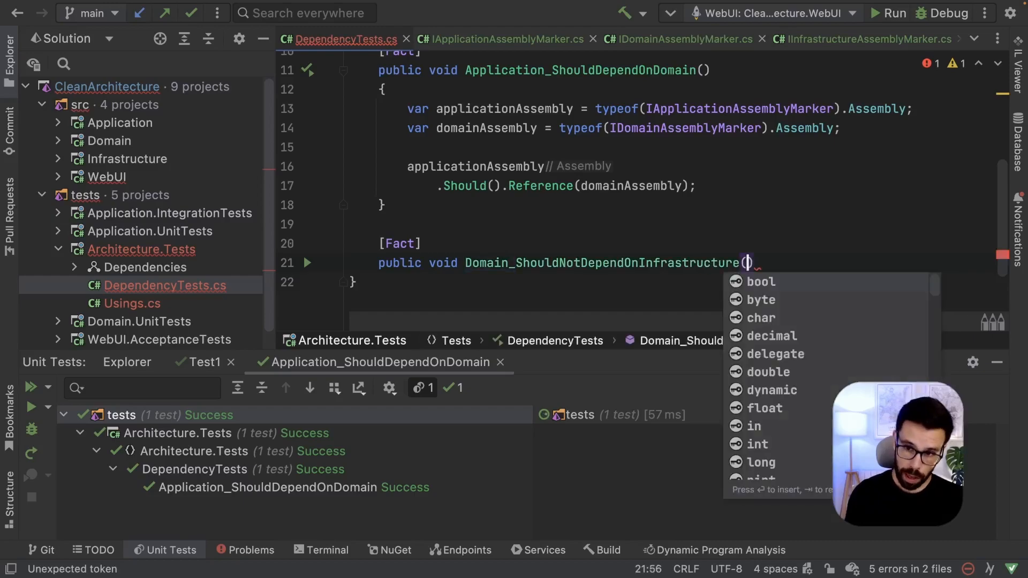
{"action": "key", "text": "Enter"}
{"action": "type", "text": "var domainAssembly = typeof(IDomainAssemblyMarker).Assembly;"}
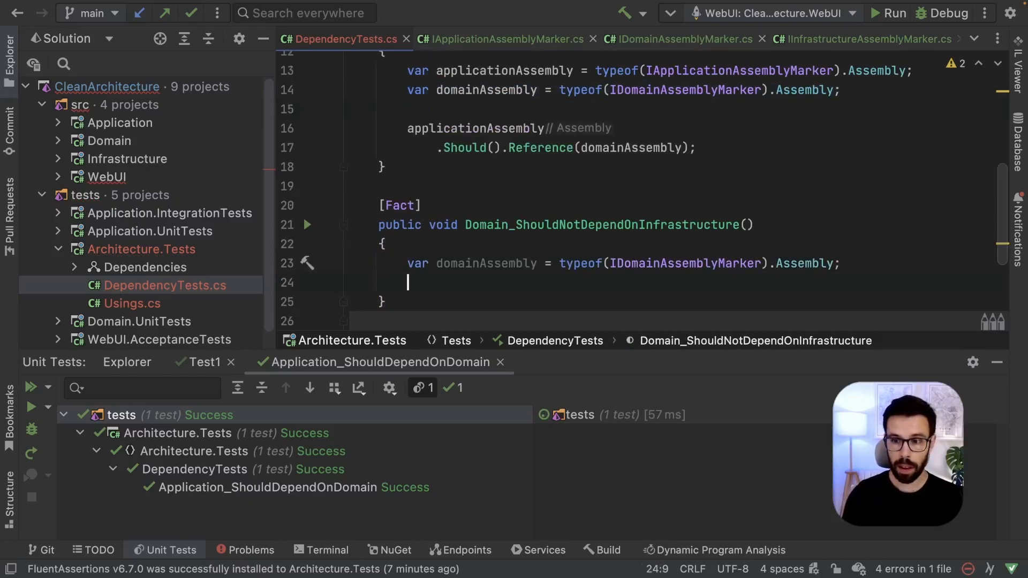
Declare infrastructureAssembly and begin domainAssembly.Should().NotReference(...) in the new test.
{"action": "type", "text": "var infraAssembly = typeof(IDomainAssemblyMarker).Assembly;"}
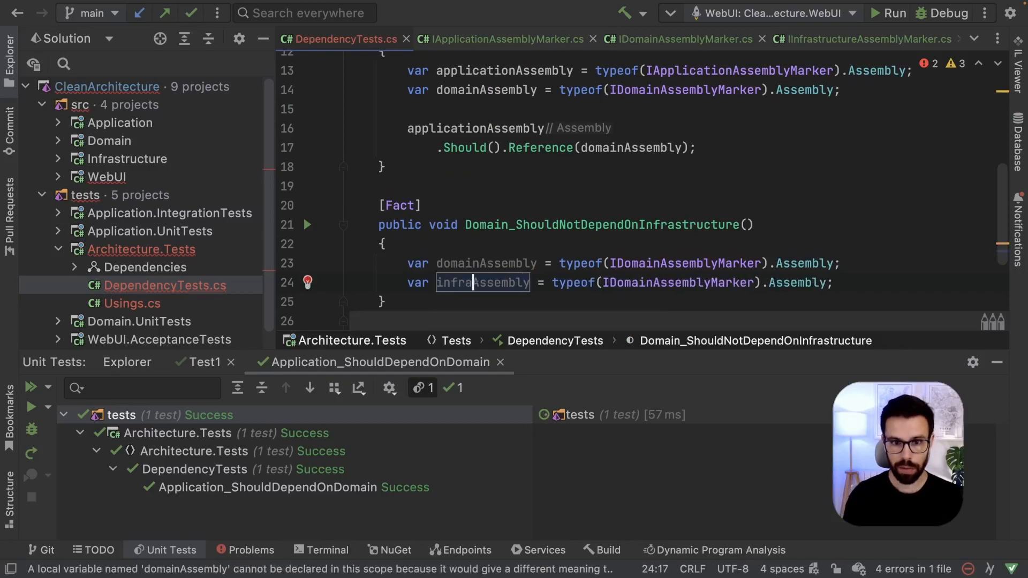
{"action": "type", "text": "infrastructureAssembly"}
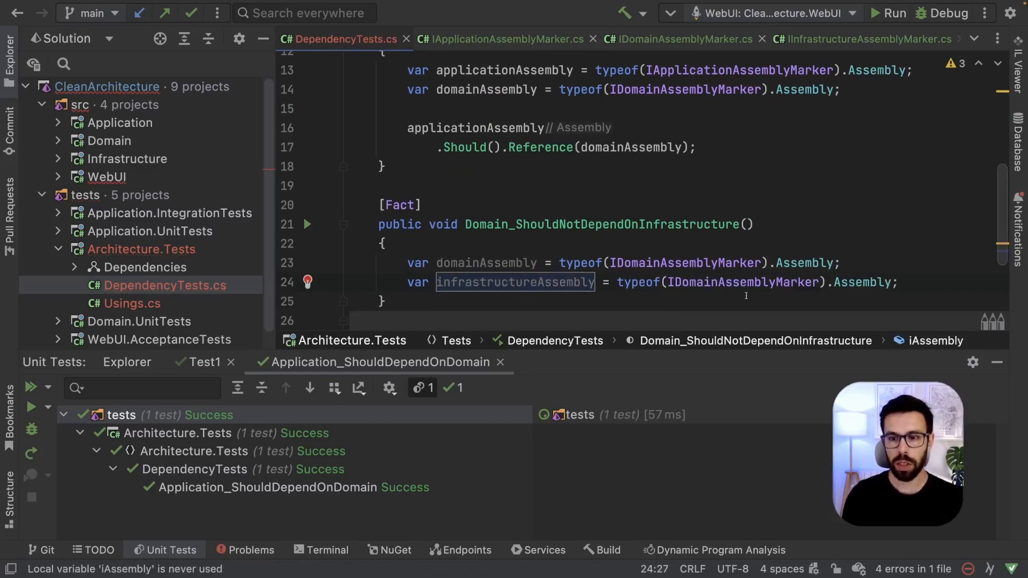
{"action": "type", "text": "Infrastructure"}
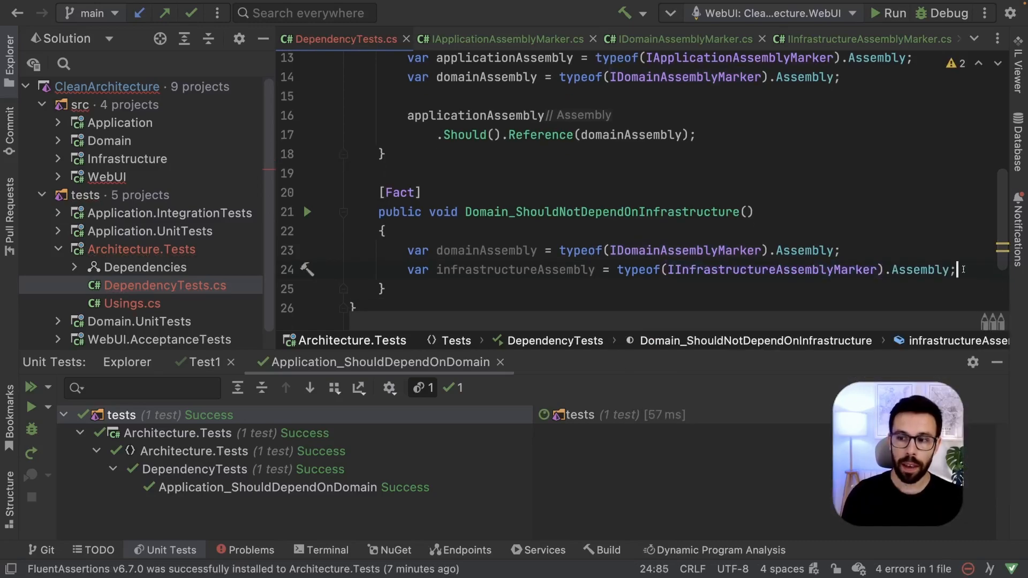
{"action": "key", "text": "enter"}
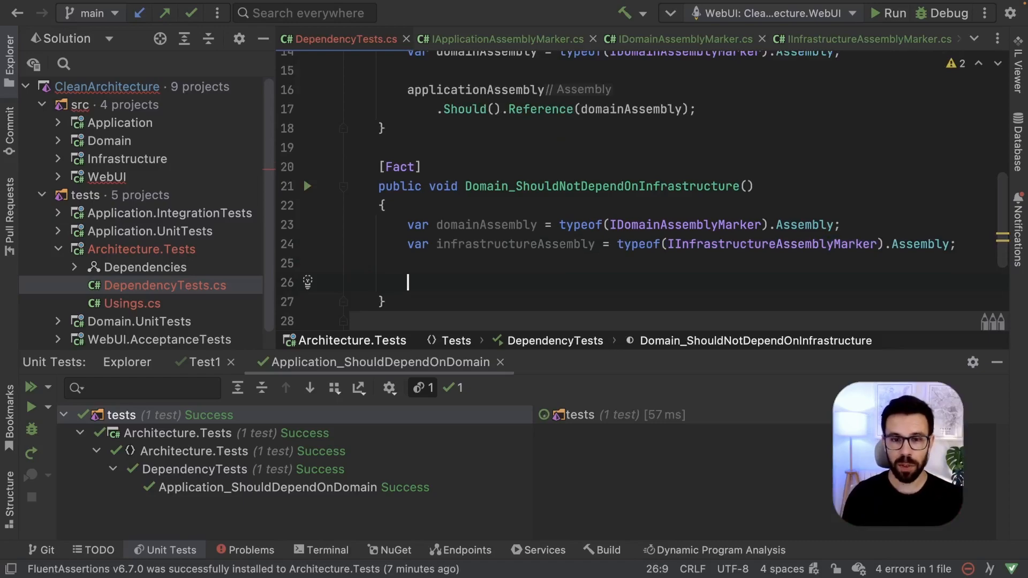
{"action": "type", "text": "domainAssembly"}
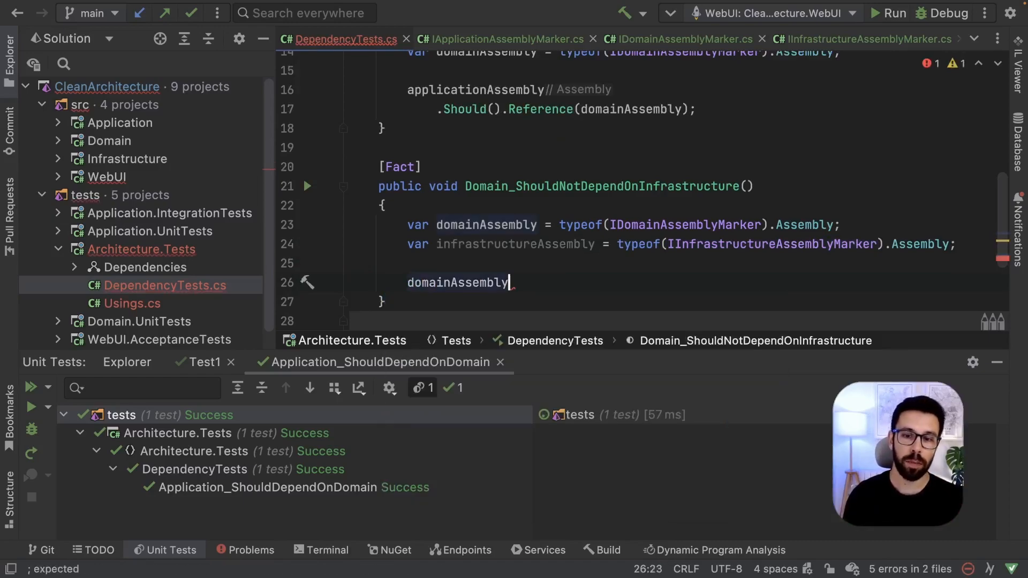
{"action": "type", "text": ".Should()."}
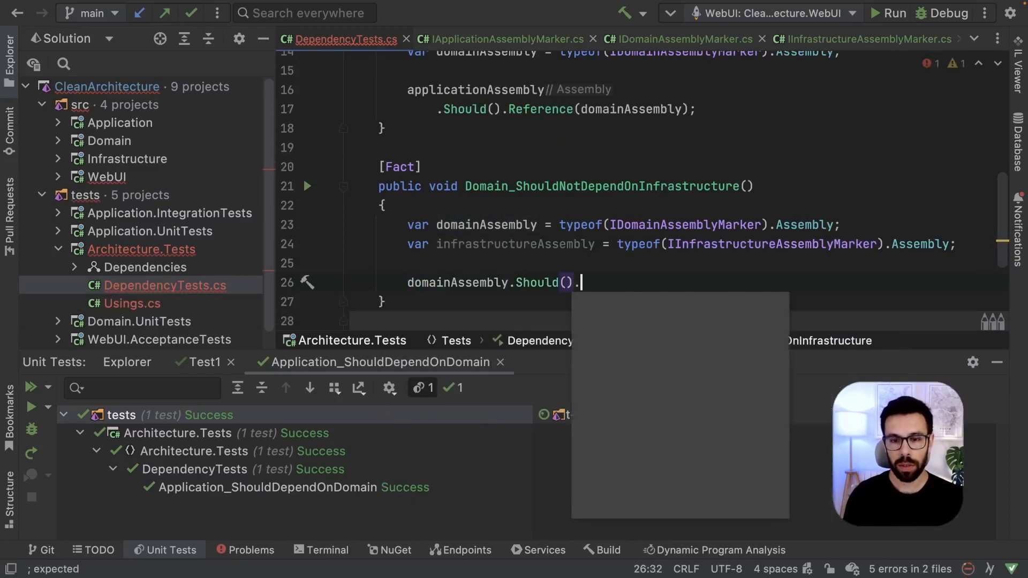
{"action": "type", "text": "NotReference(infrastructureAssembly);"}
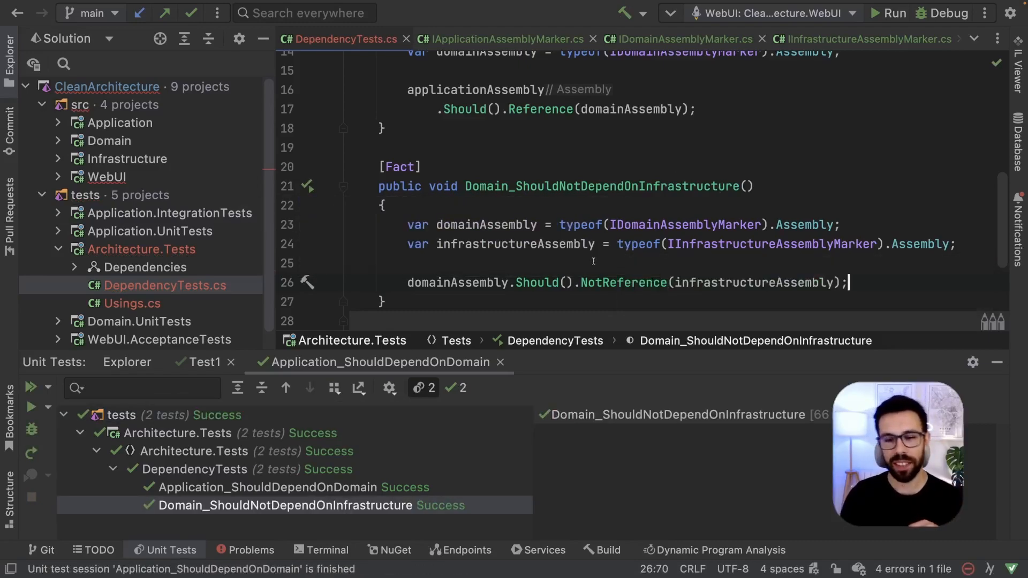
Insert an extra blank line at line 25, before the NotReference assertion.
{"action": "scroll", "scroll_direction": "up", "scroll_amount": 3}
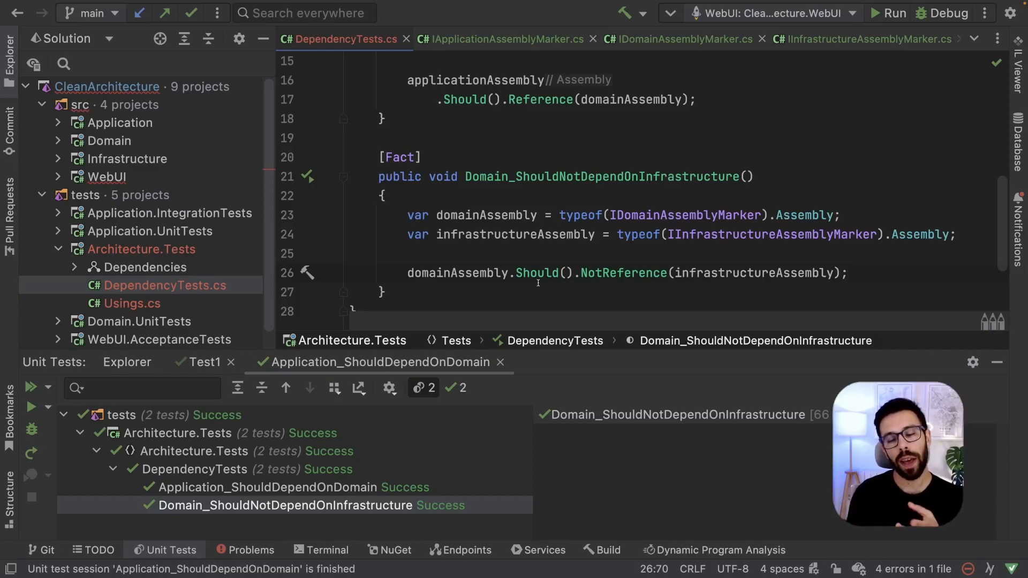
{"action": "left_click", "coordinate": [848, 272]}
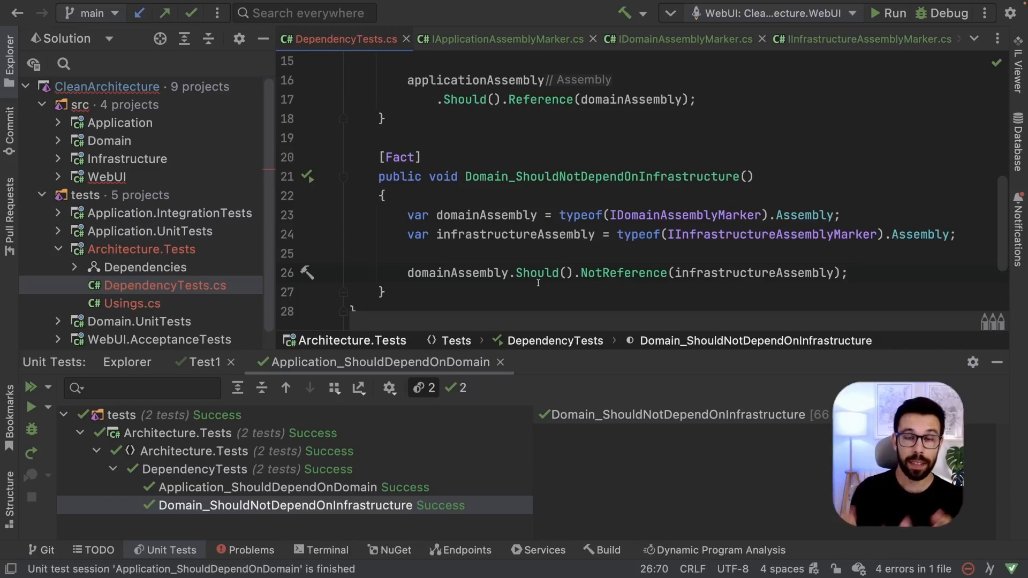
{"action": "left_click", "coordinate": [849, 273]}
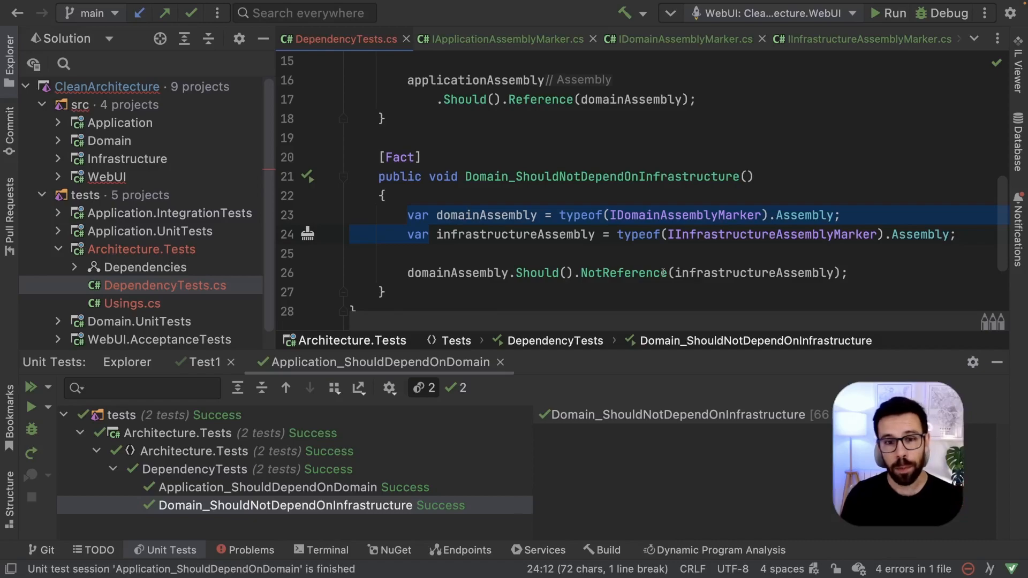
{"action": "left_click", "coordinate": [497, 253]}
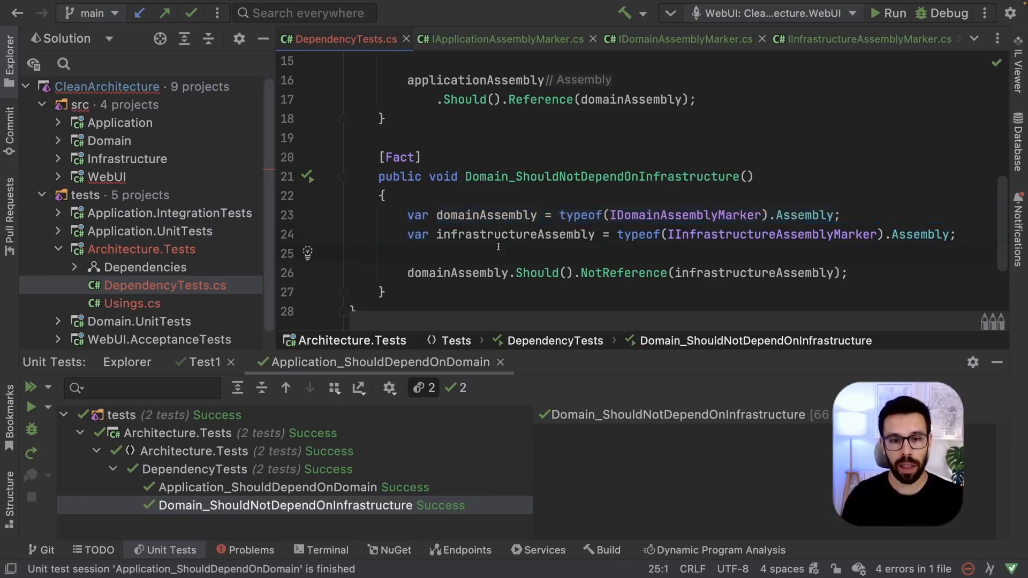
{"action": "key", "text": "enter"}
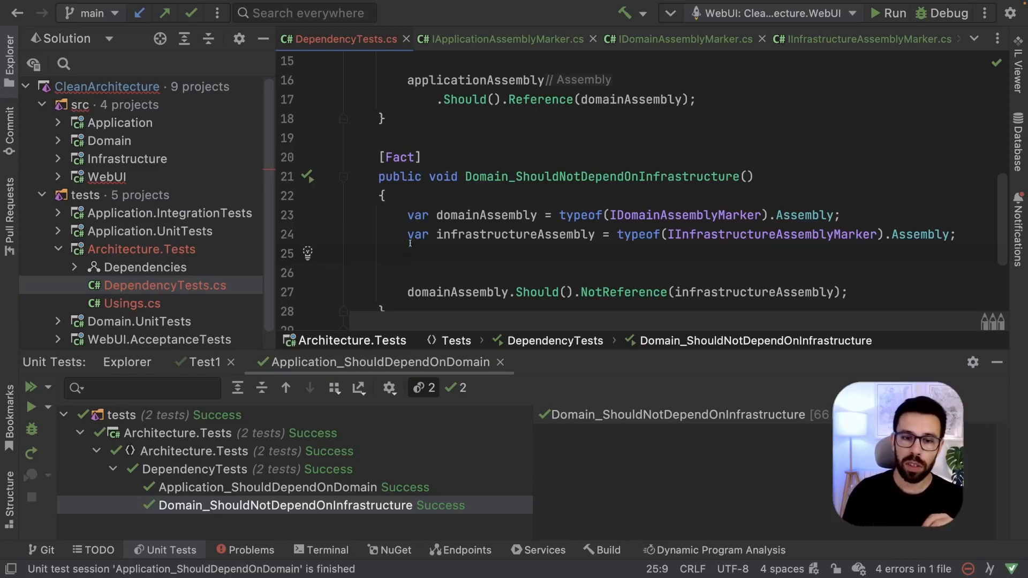
{"action": "left_click", "coordinate": [410, 254]}
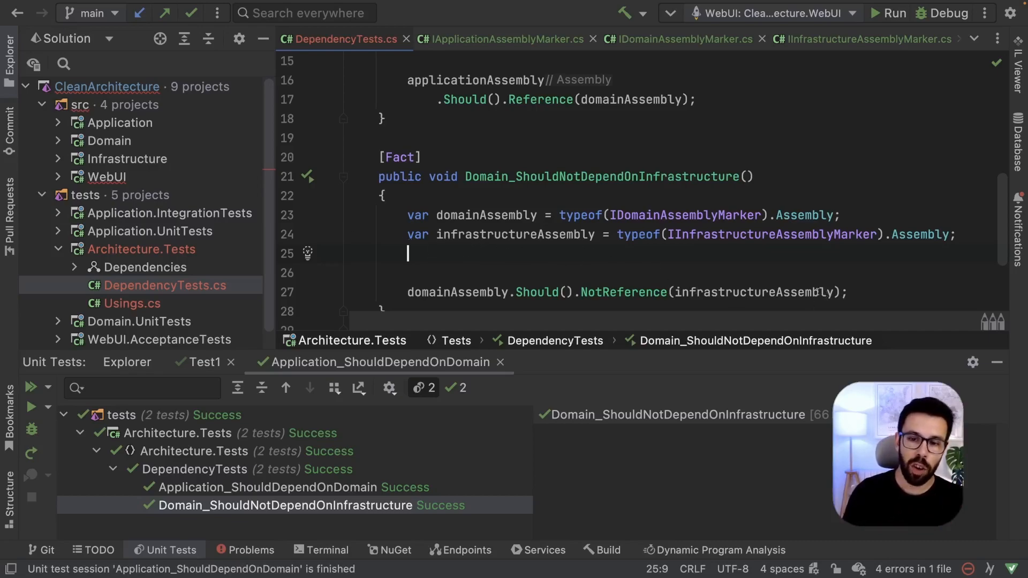
{"action": "mouse_move", "coordinate": [482, 261]}
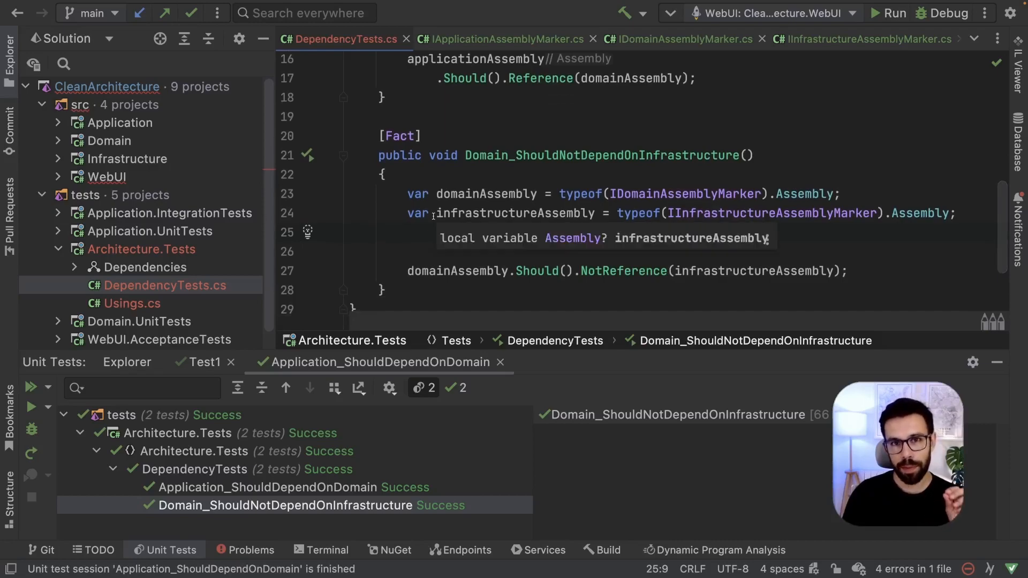
{"action": "mouse_move", "coordinate": [439, 266]}
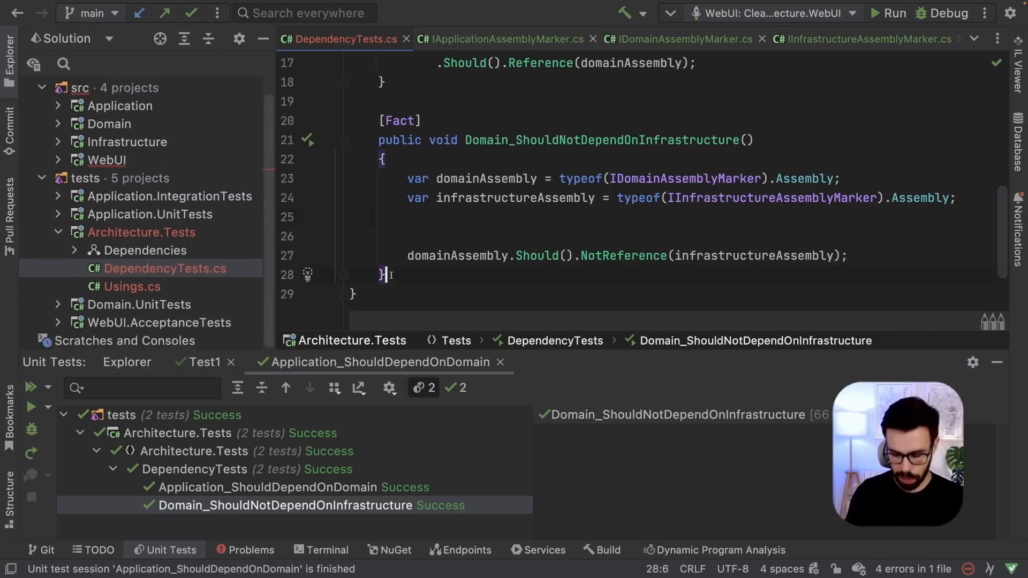
Add a [Fact] method Web_ShouldNotDependOnInfrastructure below the Domain test.
{"action": "type", "text": "[Fact]"}
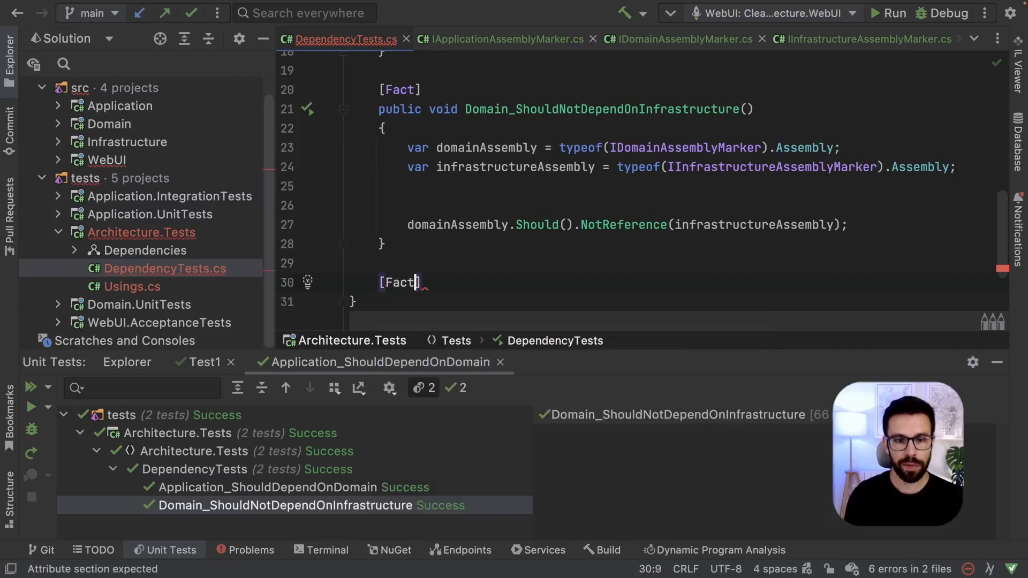
{"action": "type", "text": "public"}
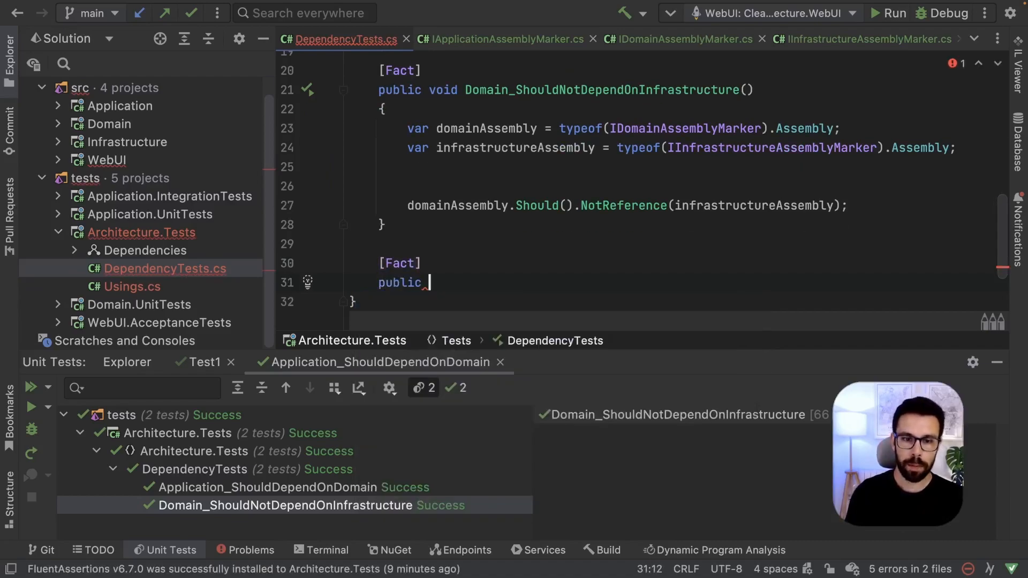
{"action": "type", "text": "void We"}
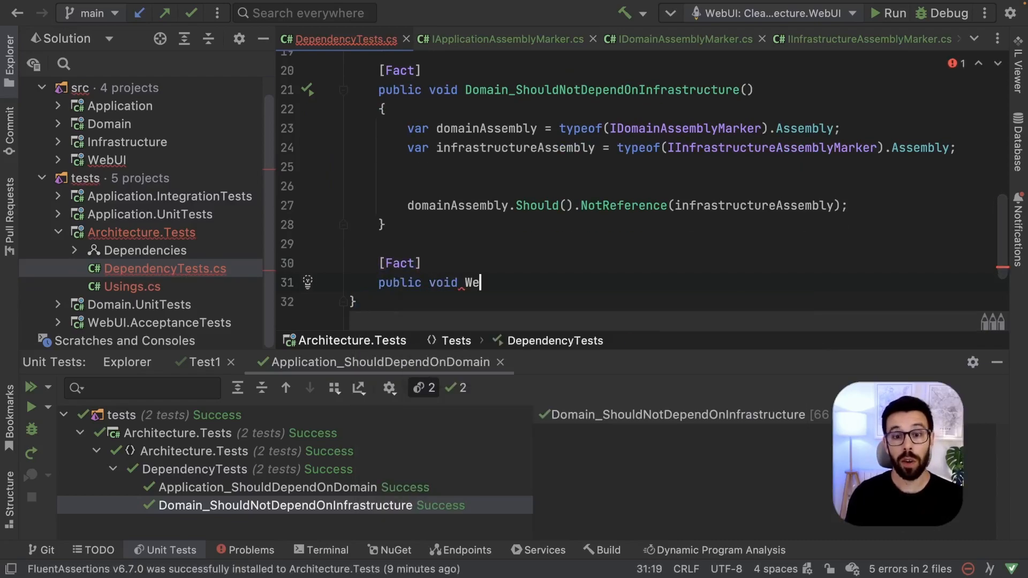
{"action": "type", "text": "b_ShouldN"}
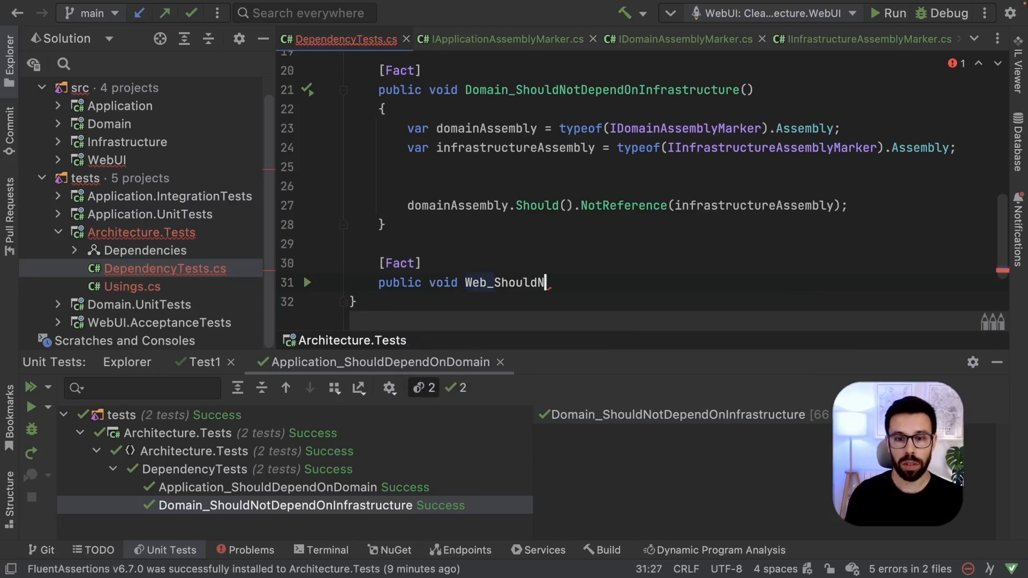
{"action": "type", "text": "otDependOnInfrastructure("}
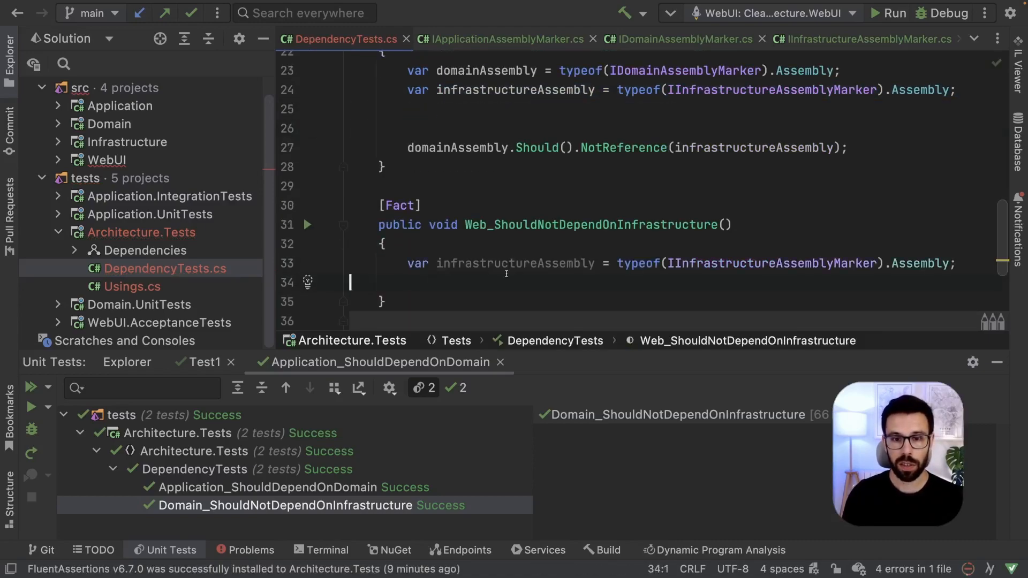
Declare the assembly variables and assert webAssembly.Should().NotReference(infrastructureAssembly).
{"action": "type", "text": "var we = typeof(IInfrastructureAssemblyMarker).Assembly;"}
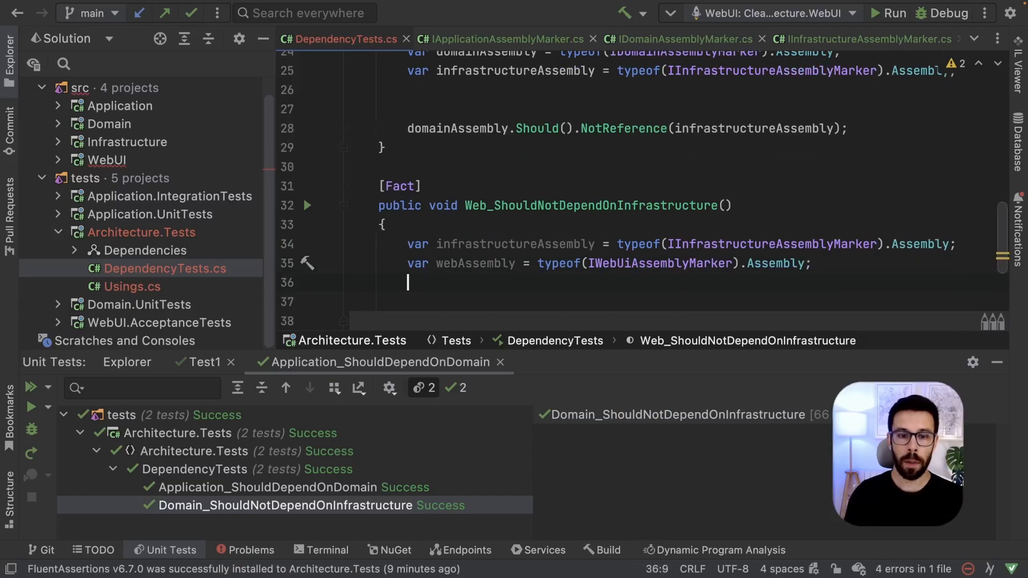
{"action": "type", "text": "webAssembly."}
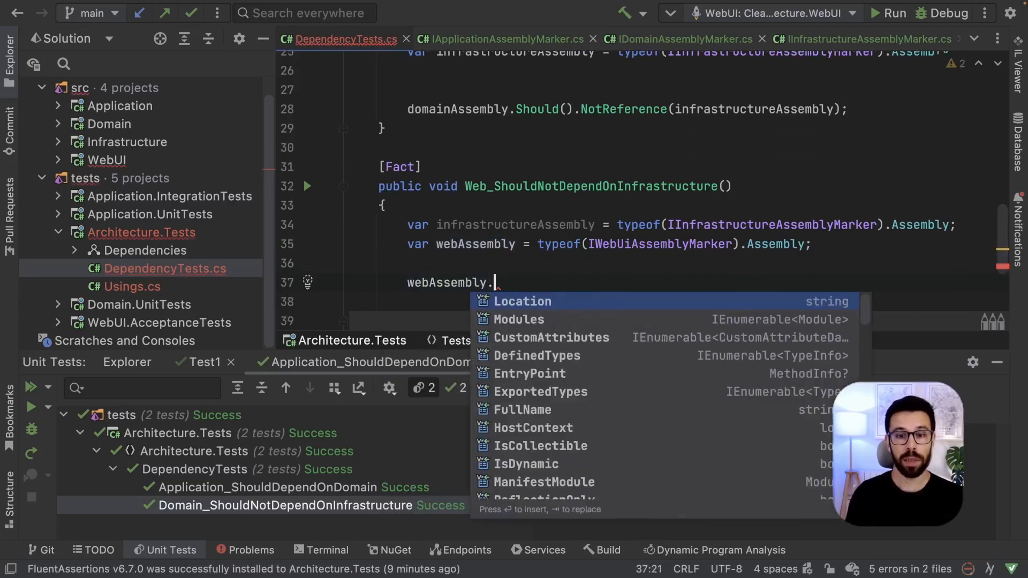
{"action": "type", "text": "Should().S"}
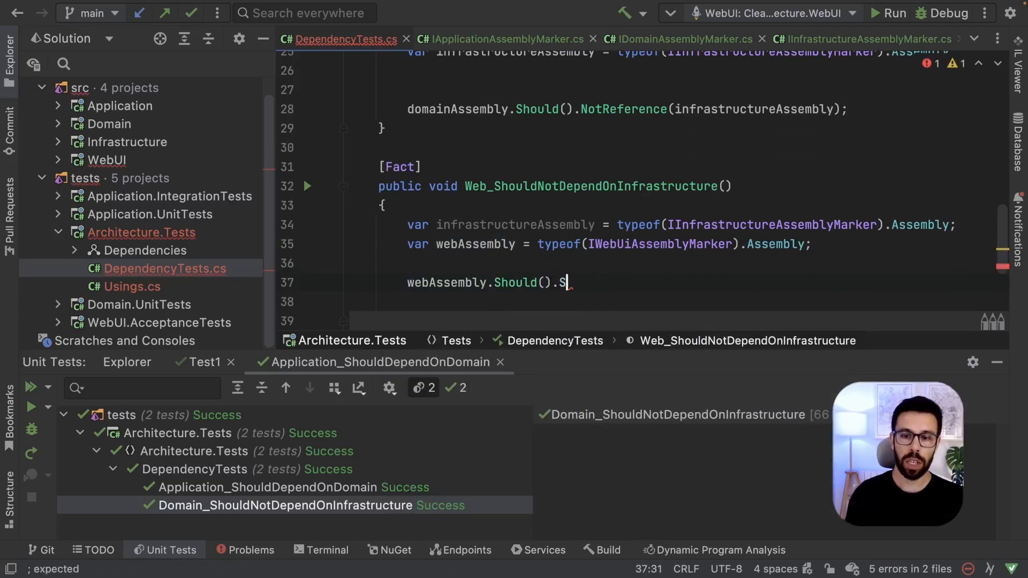
{"action": "type", "text": "NotReference()"}
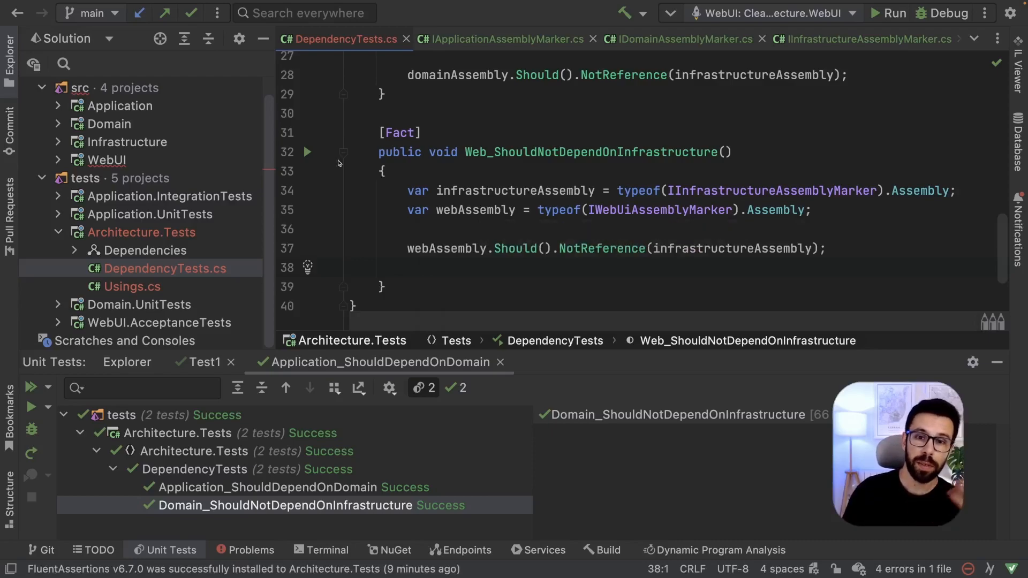
Run Web_ShouldNotDependOnInfrastructure from the gutter and read its WebUI-references-Infrastructure failure details.
{"action": "left_click", "coordinate": [307, 151]}
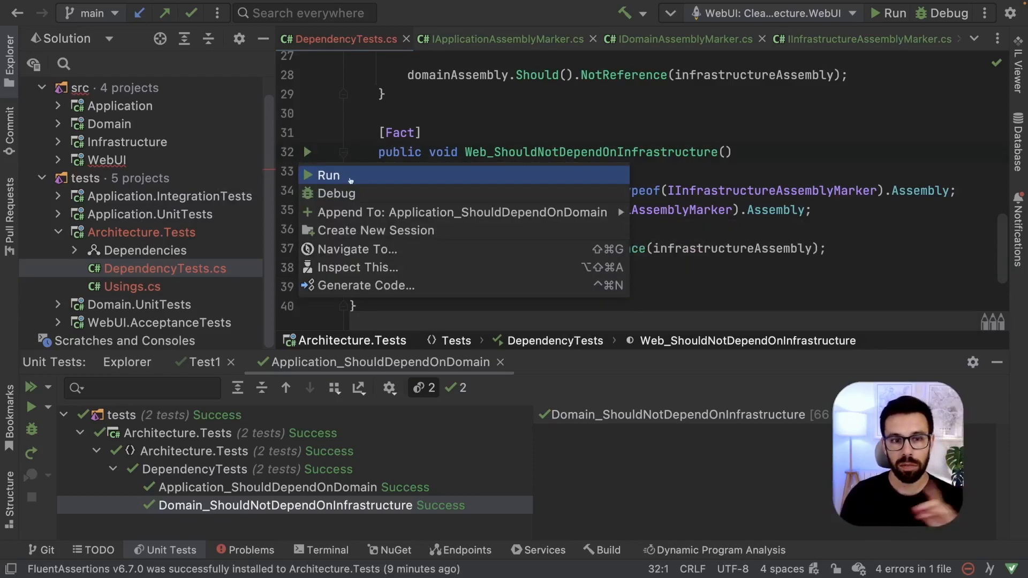
{"action": "left_click", "coordinate": [328, 175]}
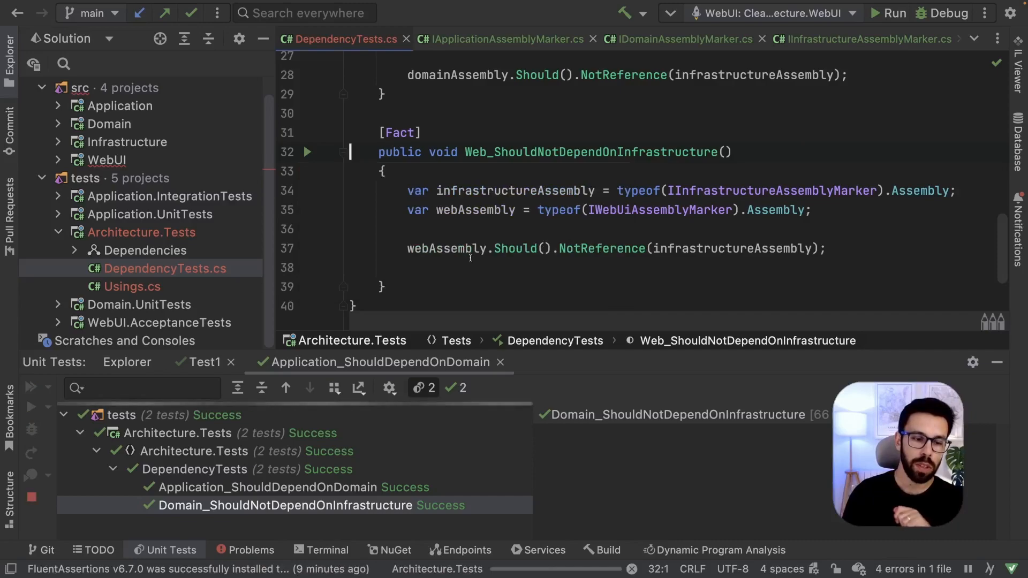
{"action": "left_click", "coordinate": [31, 388]}
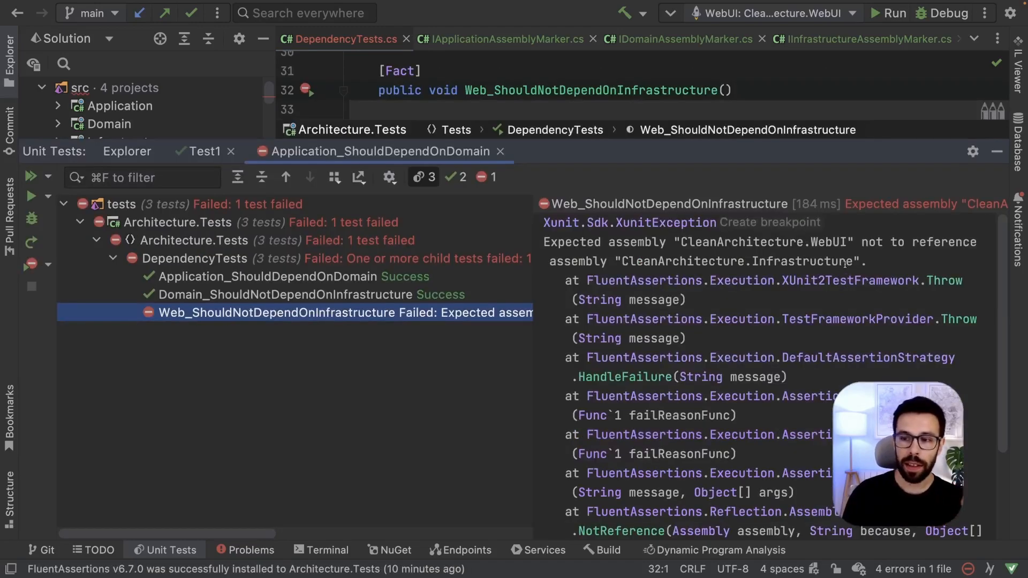
{"action": "double_click", "coordinate": [760, 242]}
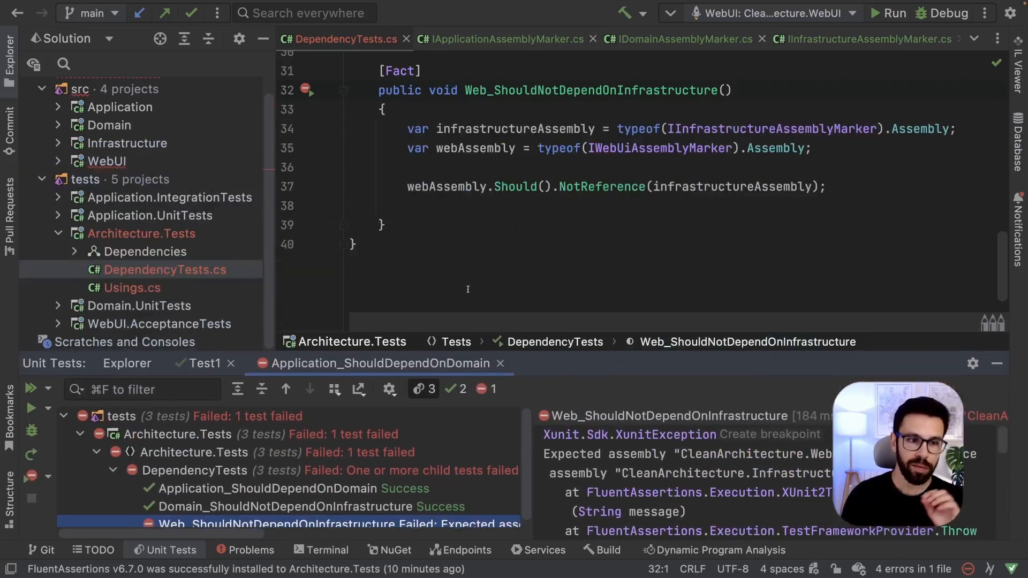
Expand WebUI and its Dependencies node in the solution tree, collapsing the .NET 6.0 group.
{"action": "left_click", "coordinate": [58, 161]}
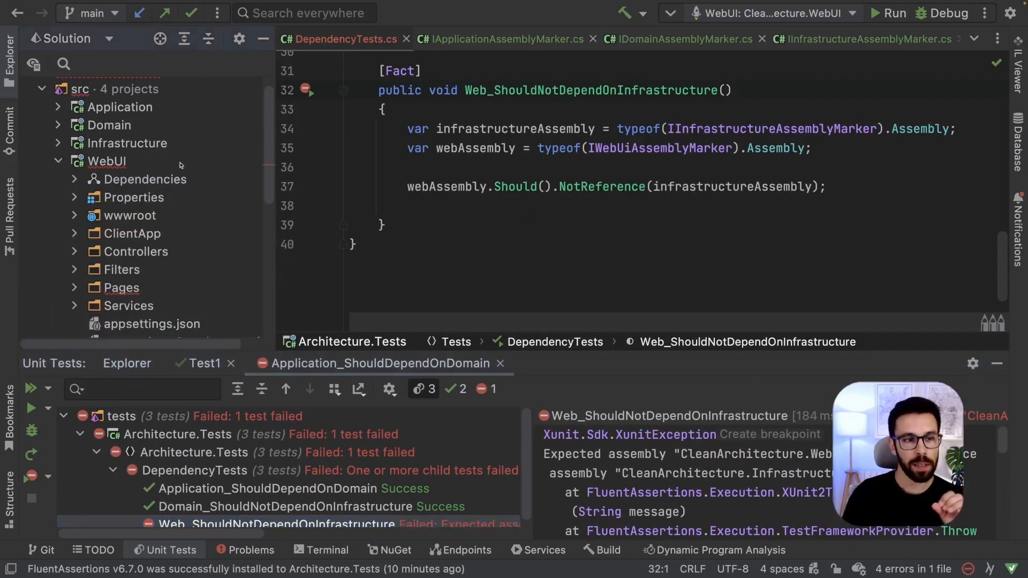
{"action": "left_click", "coordinate": [106, 161]}
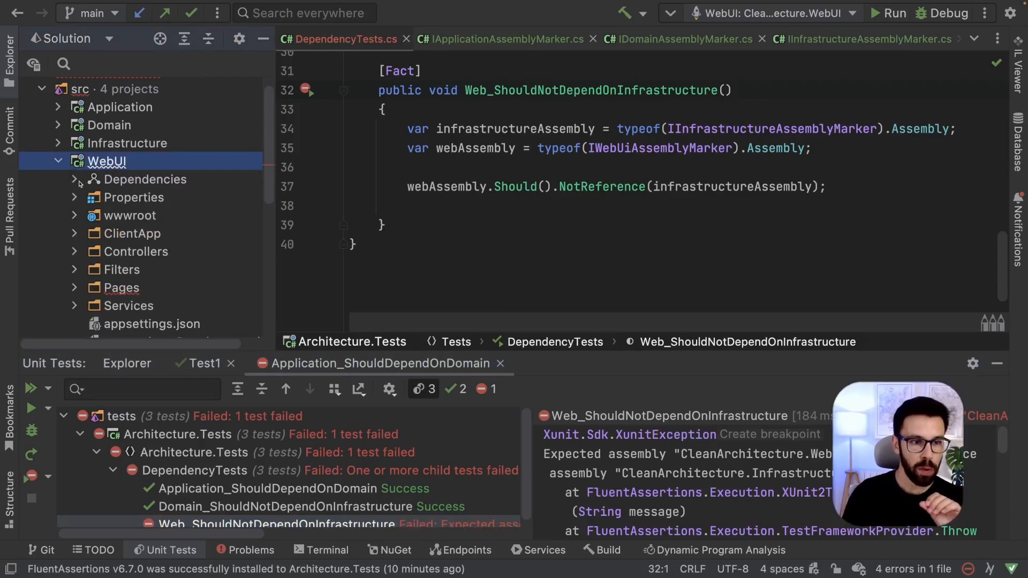
{"action": "left_click", "coordinate": [76, 178]}
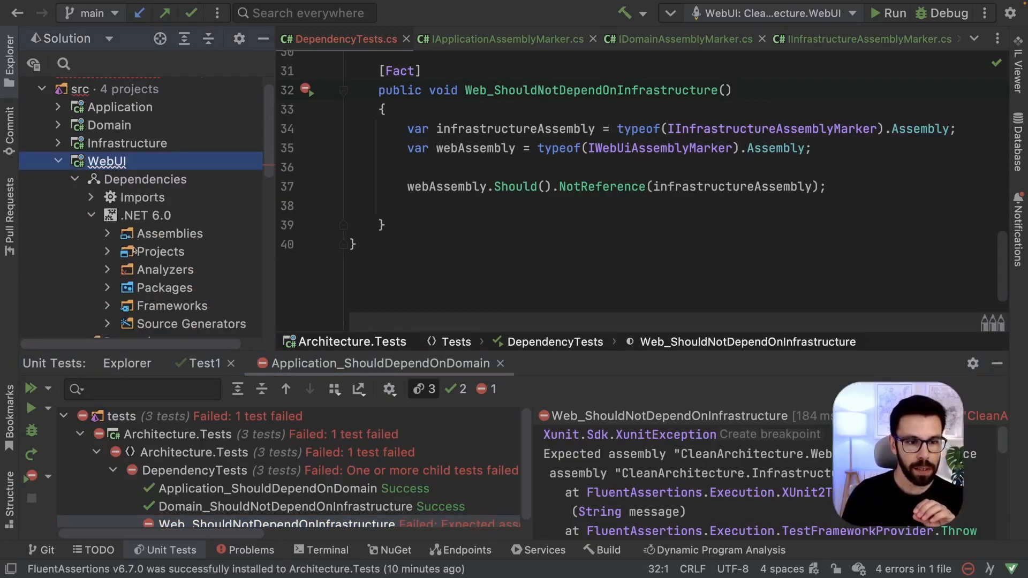
{"action": "left_click", "coordinate": [107, 251]}
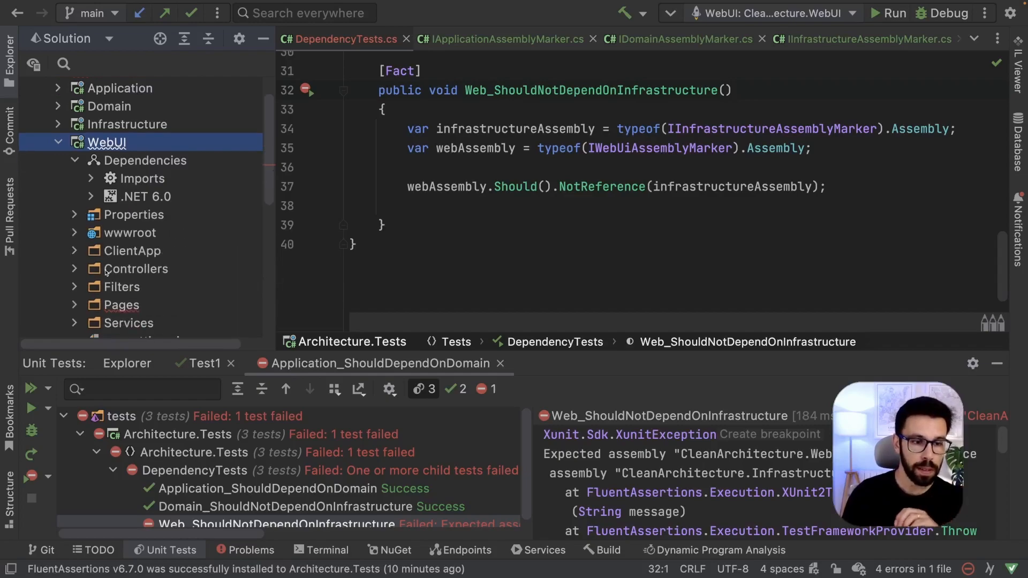
{"action": "scroll", "scroll_direction": "down", "scroll_amount": 3}
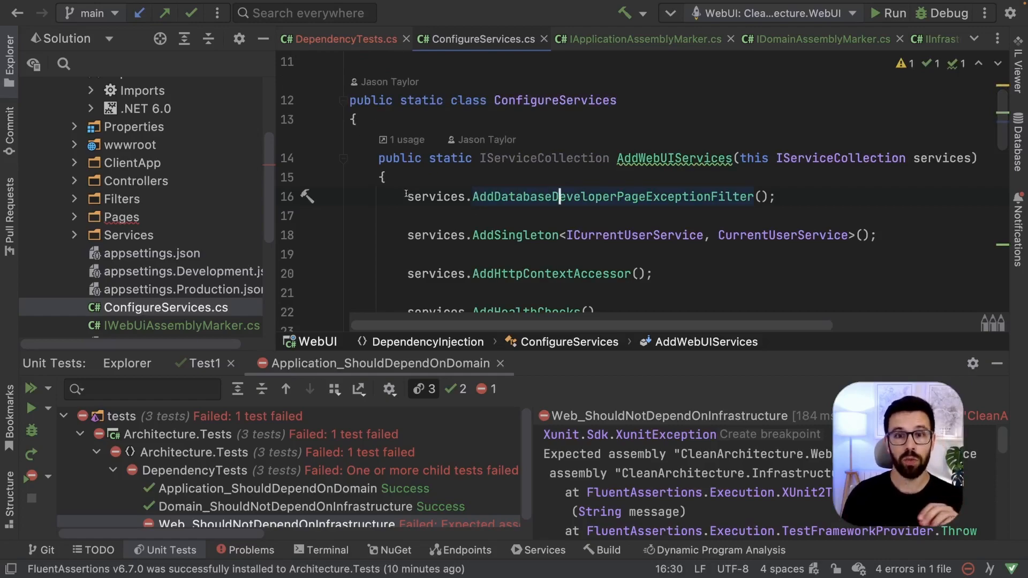
{"action": "mouse_move", "coordinate": [516, 235]}
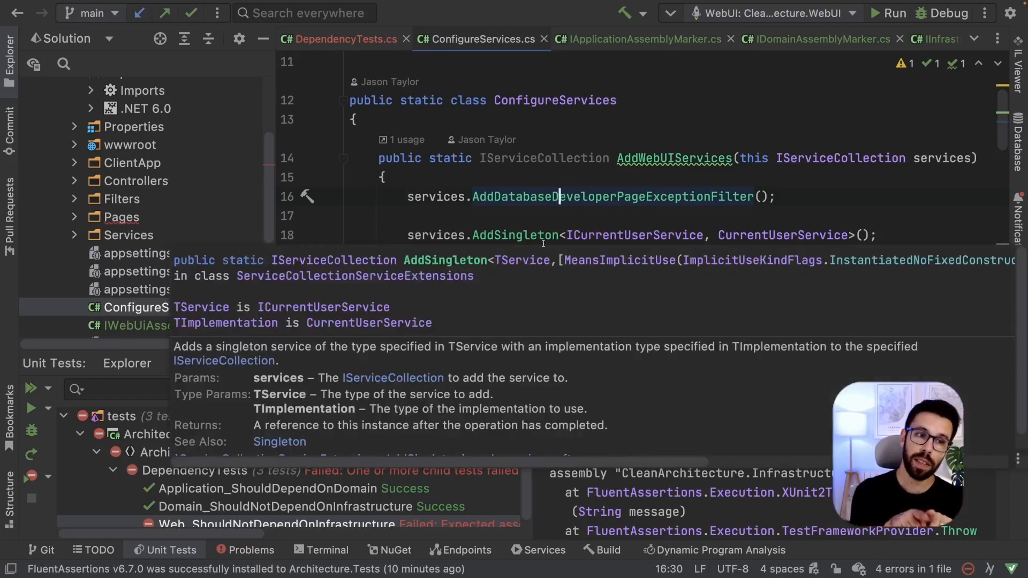